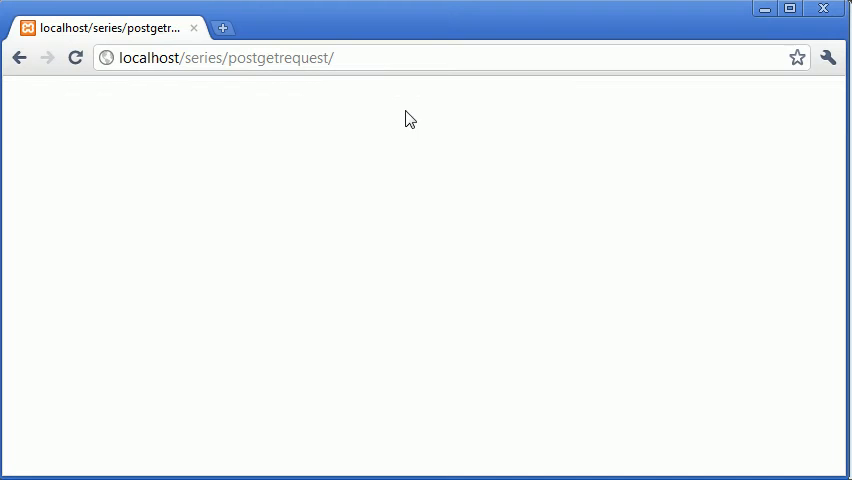
Step: Load localhost/series/postgetrequest/index.php with its day, date and year query string
{"action": "type", "text": "index.php?day=Monday&date=31&year="}
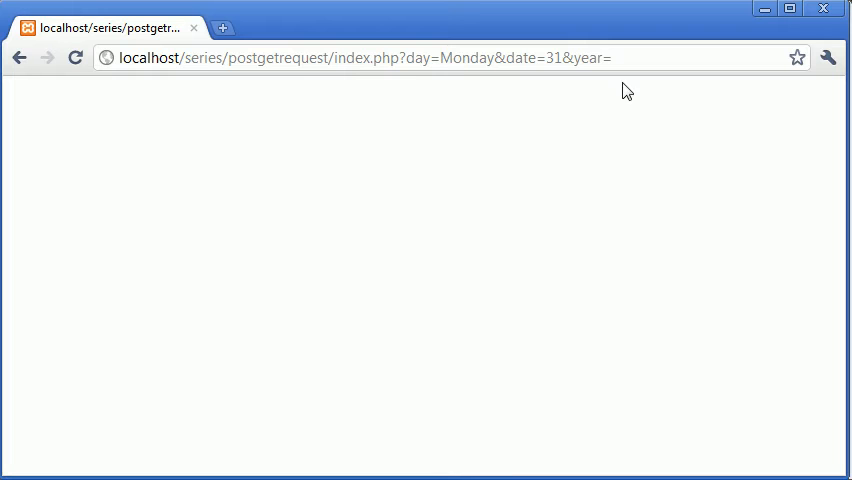
{"action": "mouse_move", "coordinate": [636, 48]}
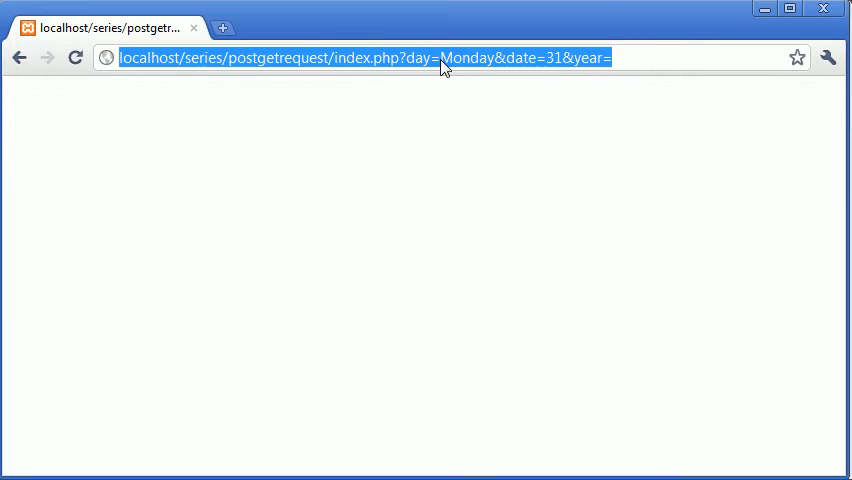
Step: Reload the address bar URL, then return to the index.php source in ConTEXT
{"action": "double_click", "coordinate": [468, 56]}
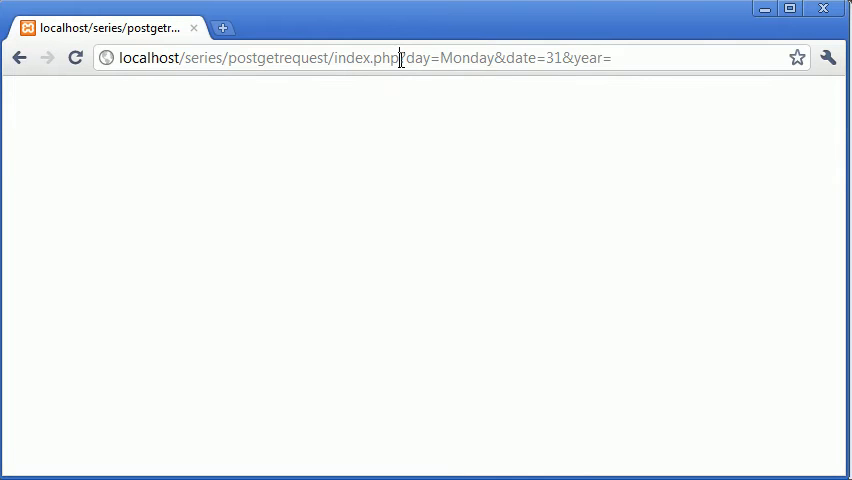
{"action": "key", "text": "Return"}
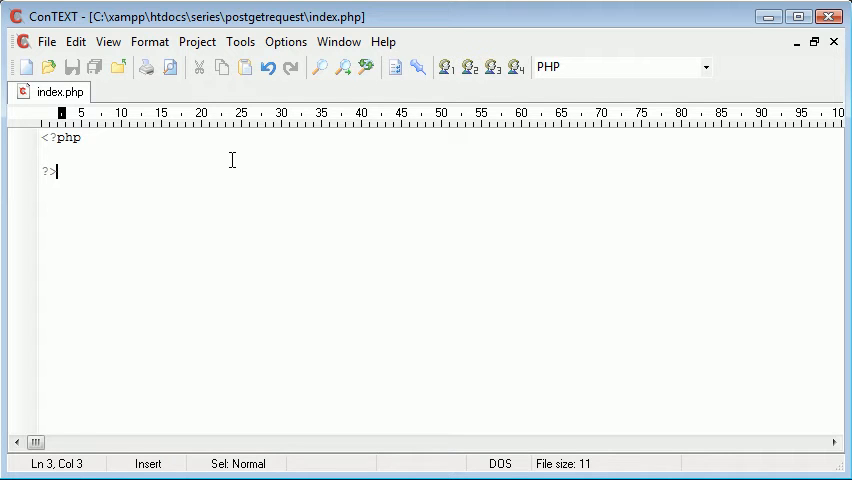
Step: Write a <form> tag below the PHP block with action="index.php" and its method attribute
{"action": "type", "text": "here"}
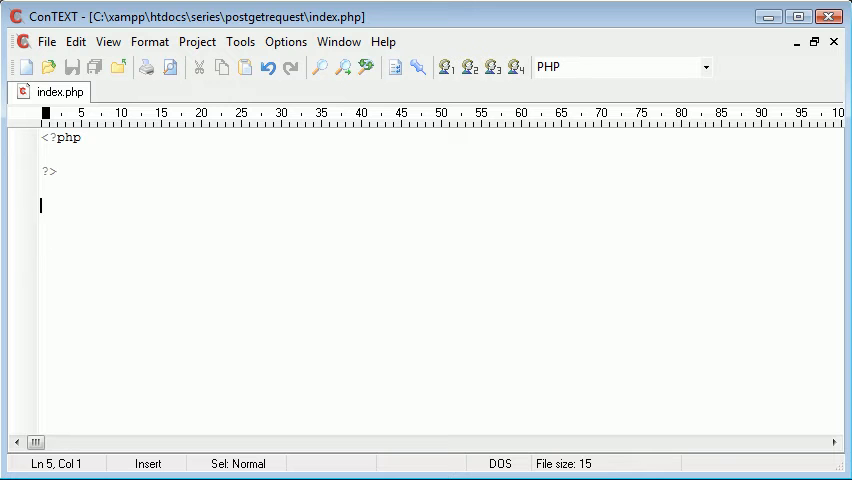
{"action": "type", "text": "<form actio"}
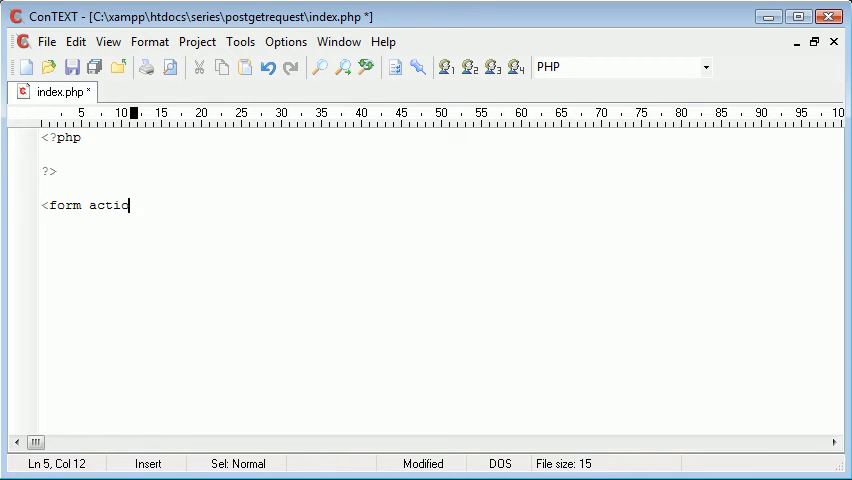
{"action": "type", "text": "n=\"\" meth"}
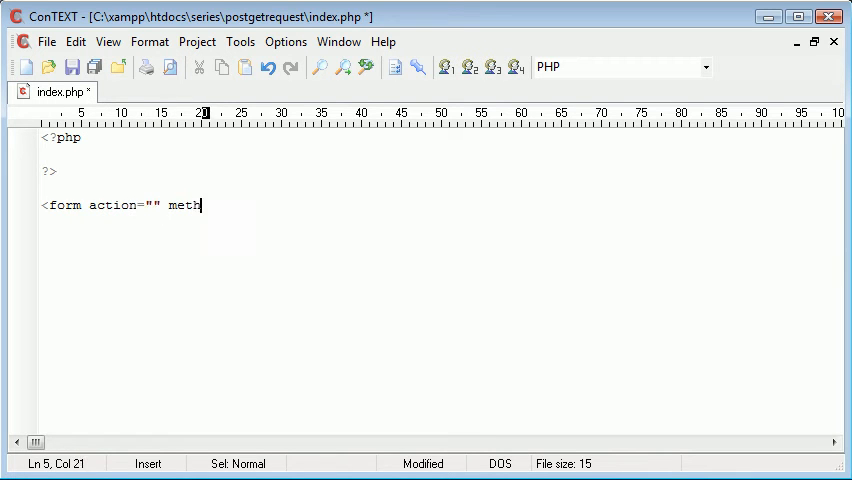
{"action": "type", "text": "od=\"\""}
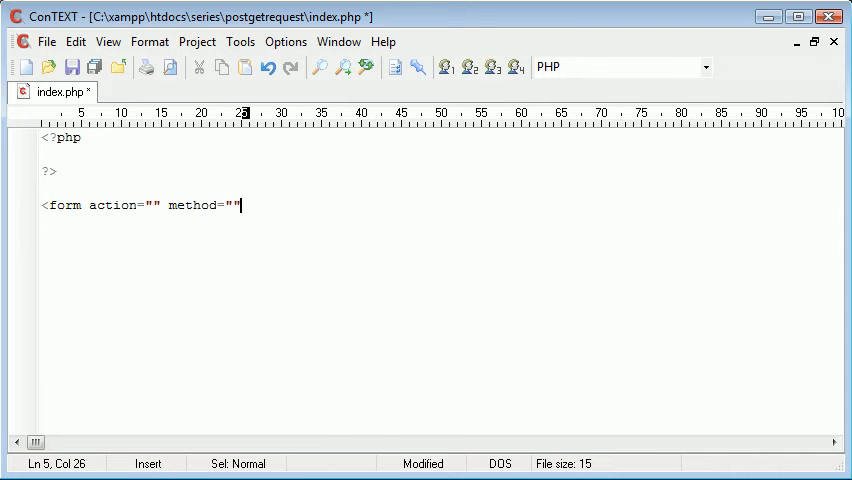
{"action": "type", "text": "\">"}
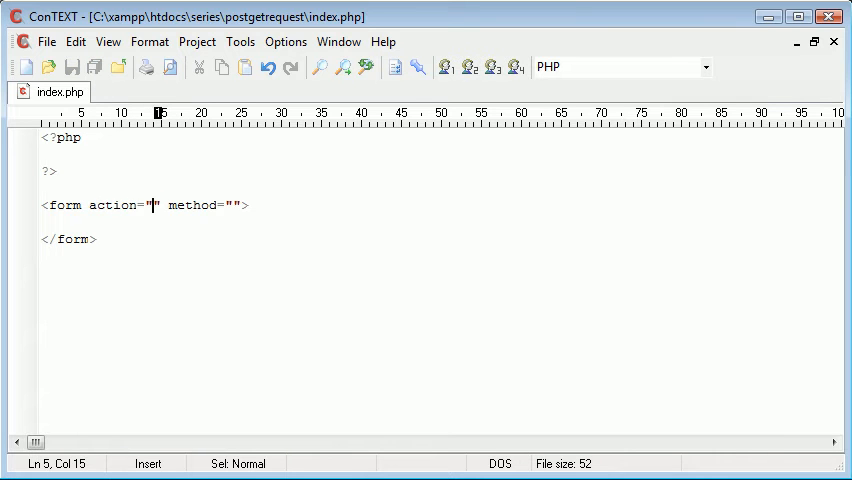
{"action": "type", "text": "index"}
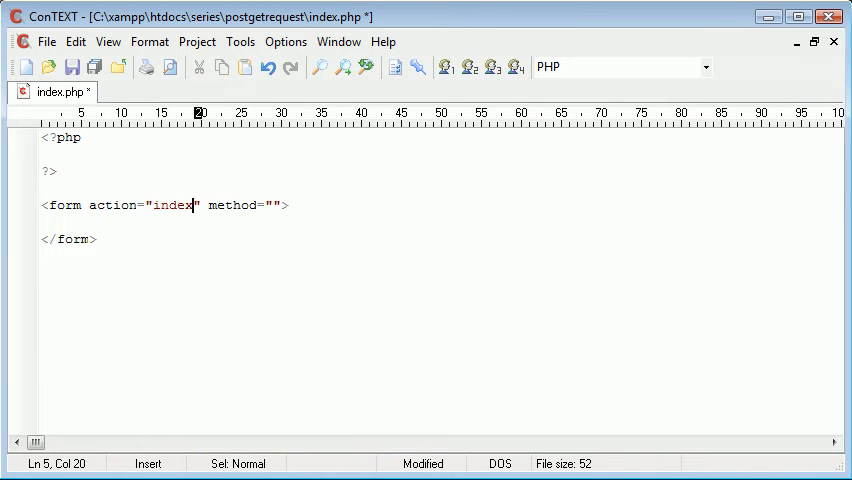
{"action": "type", "text": ".php"}
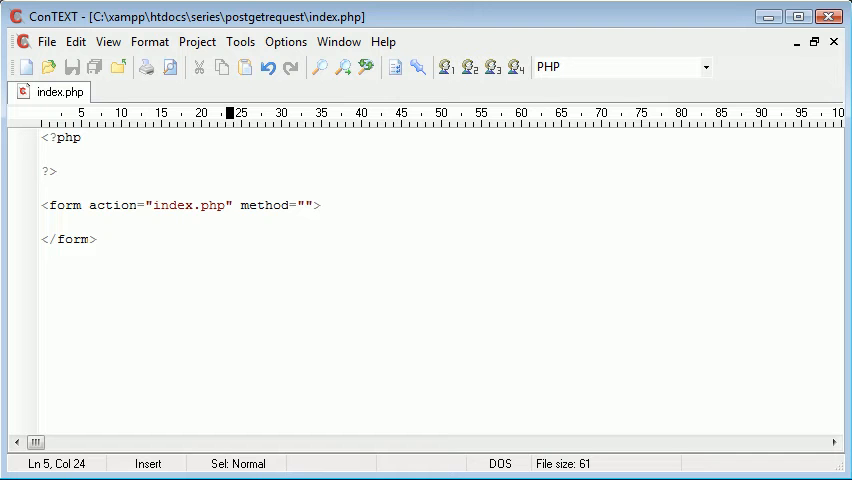
{"action": "left_click", "coordinate": [184, 222]}
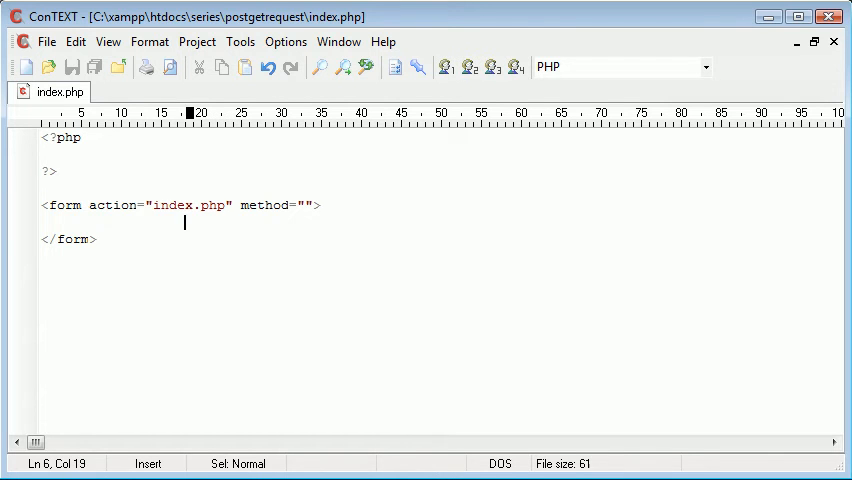
{"action": "double_click", "coordinate": [172, 204]}
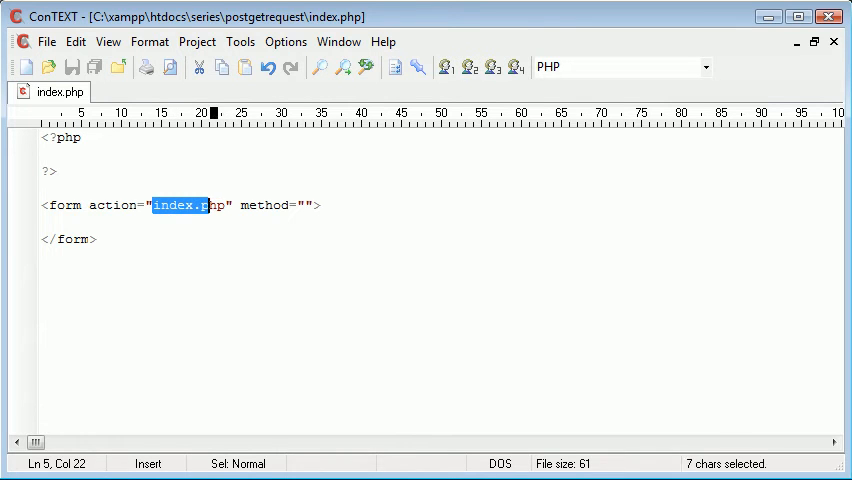
{"action": "type", "text": "GET"}
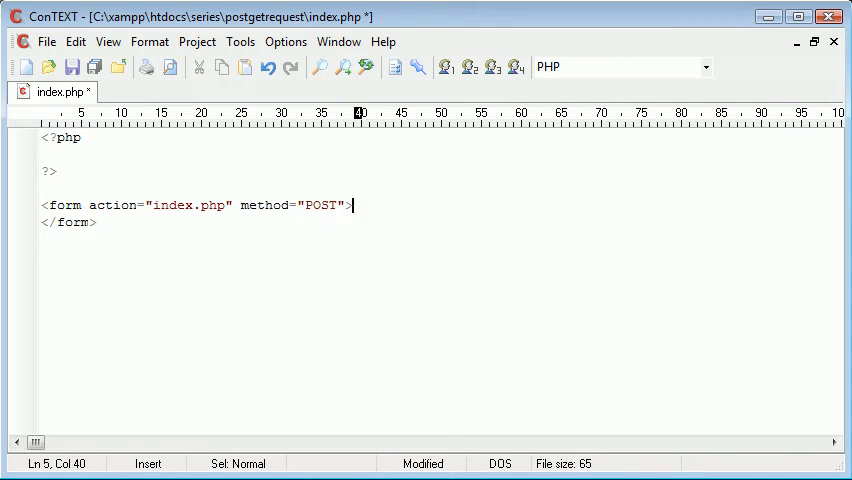
Step: Add a Password:<br> label and an <input type="text"> inside the form
{"action": "key", "text": "Return"}
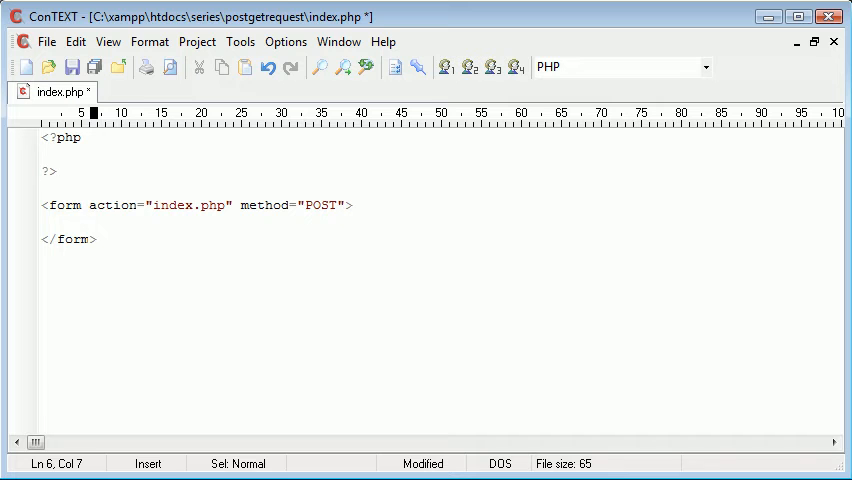
{"action": "type", "text": "Password"}
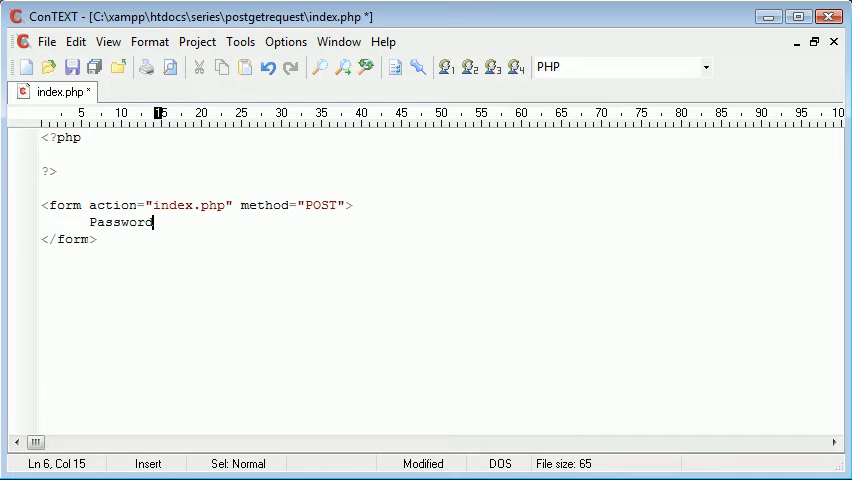
{"action": "type", "text": "<br>"}
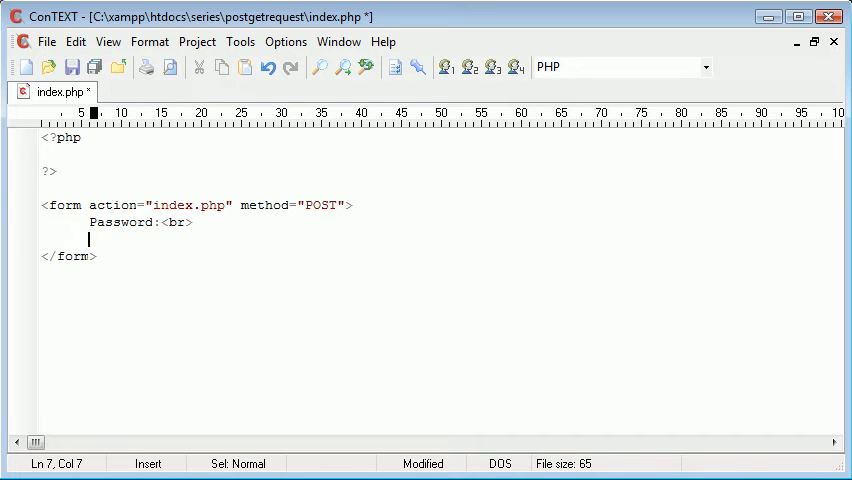
{"action": "type", "text": "<input type="}
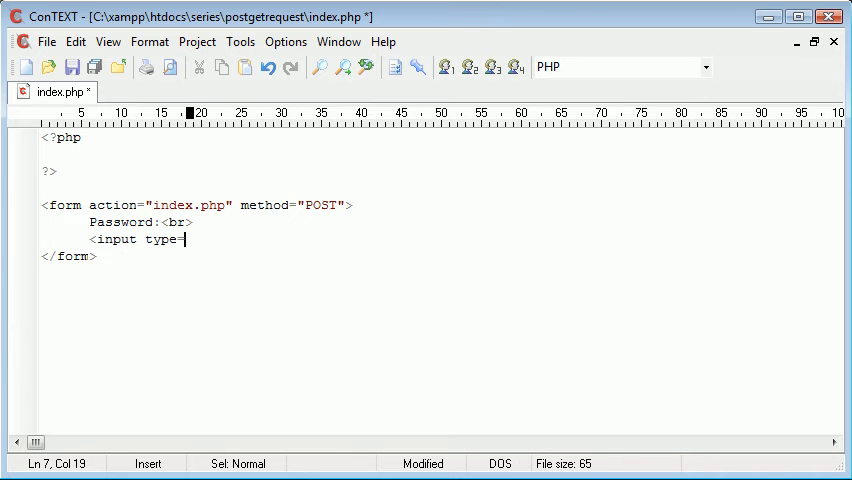
{"action": "type", "text": "\"\">"}
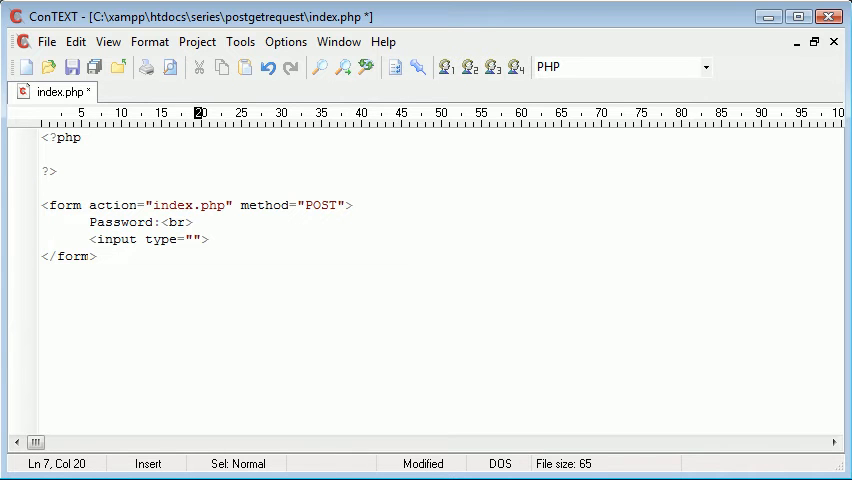
{"action": "type", "text": "text"}
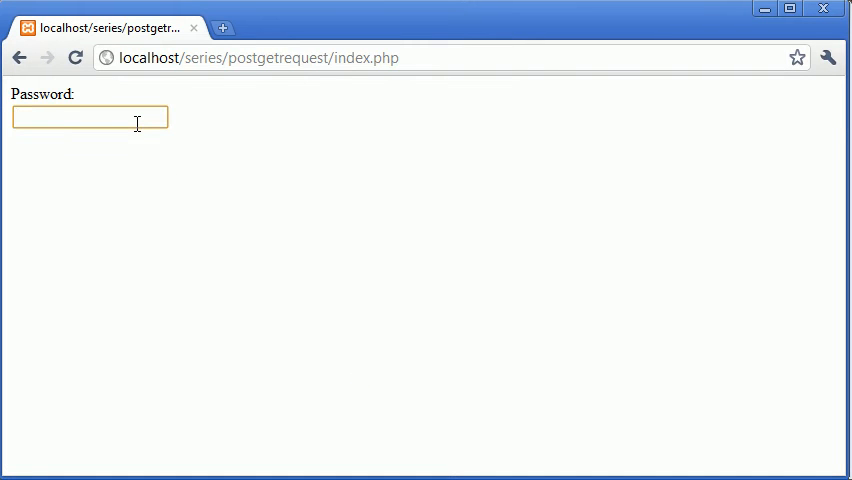
Step: Make the input type="password" name="password" followed by <br><br>
{"action": "type", "text": "he"}
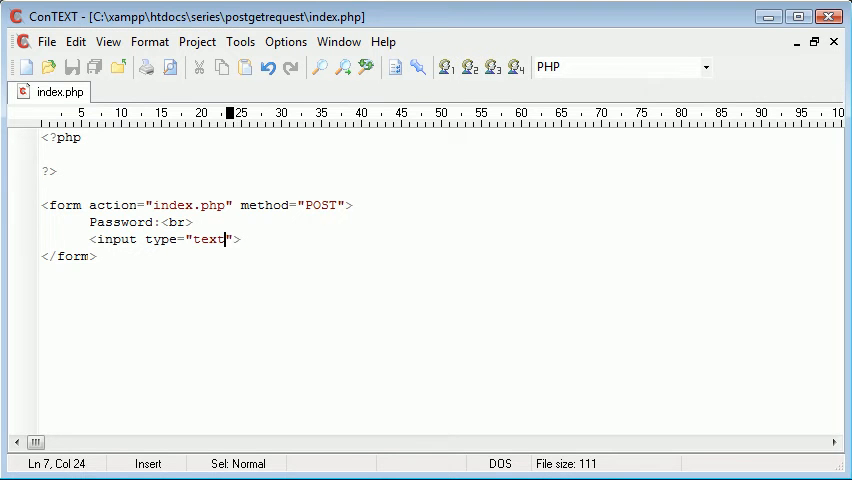
{"action": "type", "text": "password"}
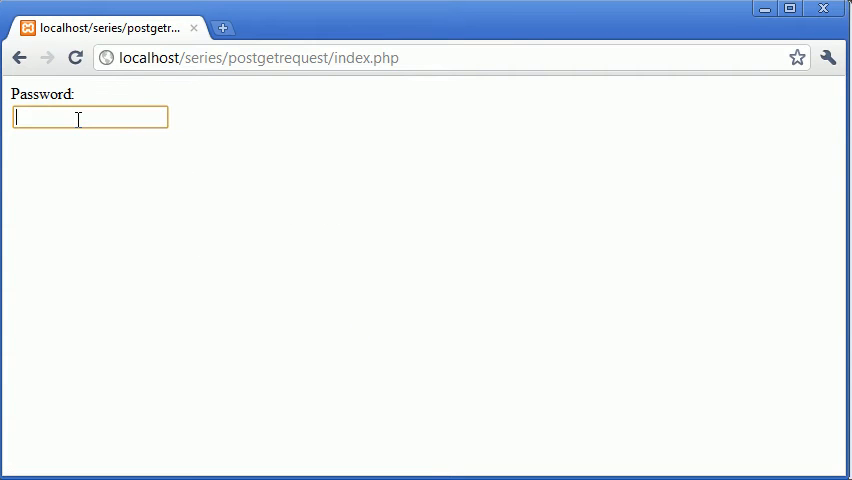
{"action": "mouse_move", "coordinate": [120, 182]}
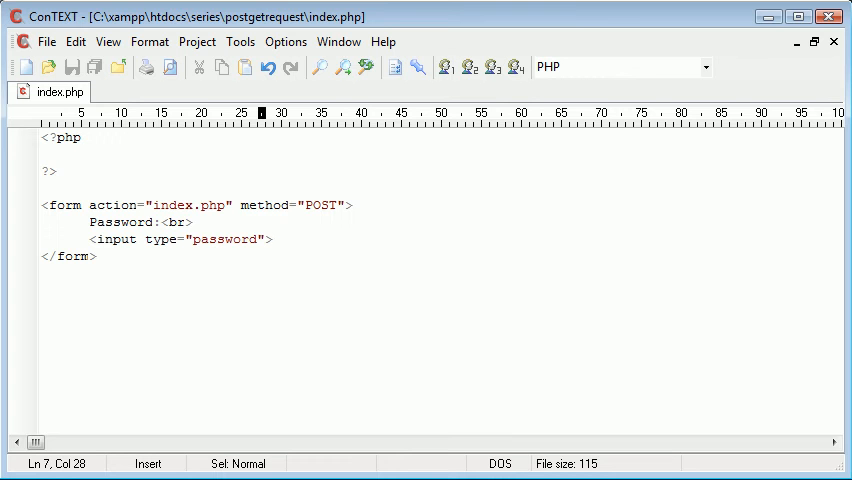
{"action": "type", "text": "name=\"password"}
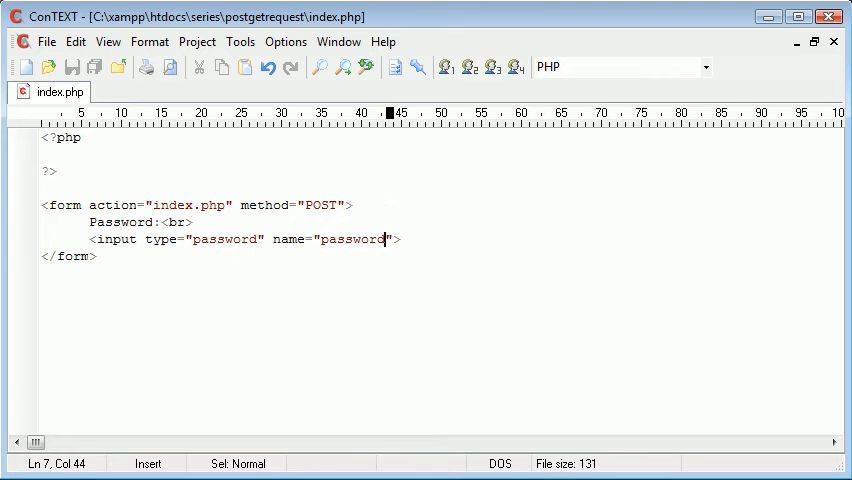
{"action": "type", "text": "<br><br>"}
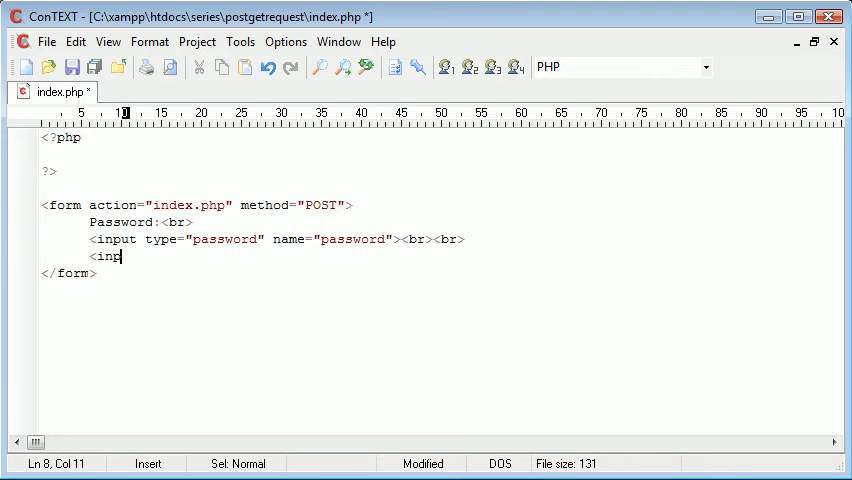
Step: Add <input type="submit" value="Submit"> beneath the password field
{"action": "type", "text": "ut type=\"\">"}
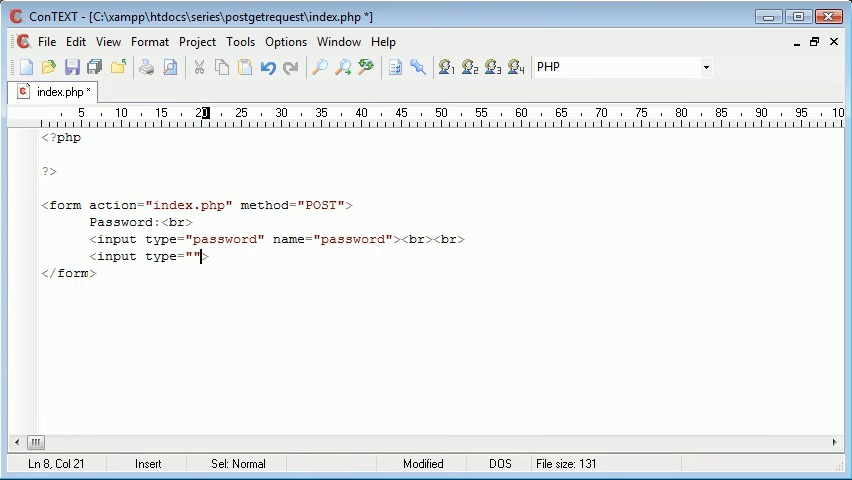
{"action": "type", "text": "submit"}
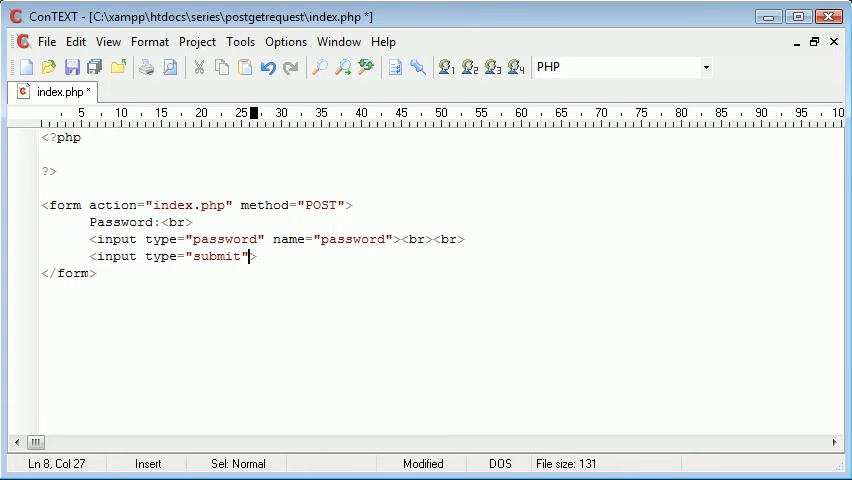
{"action": "type", "text": "value=\"\""}
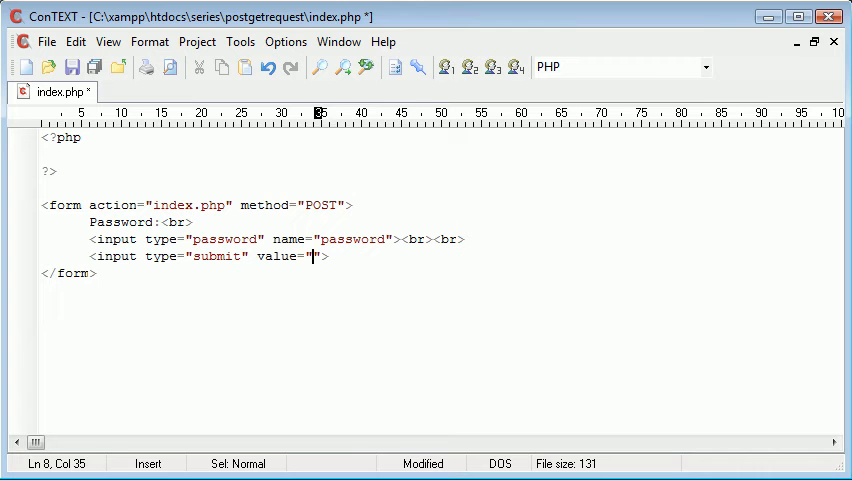
{"action": "type", "text": "Submit"}
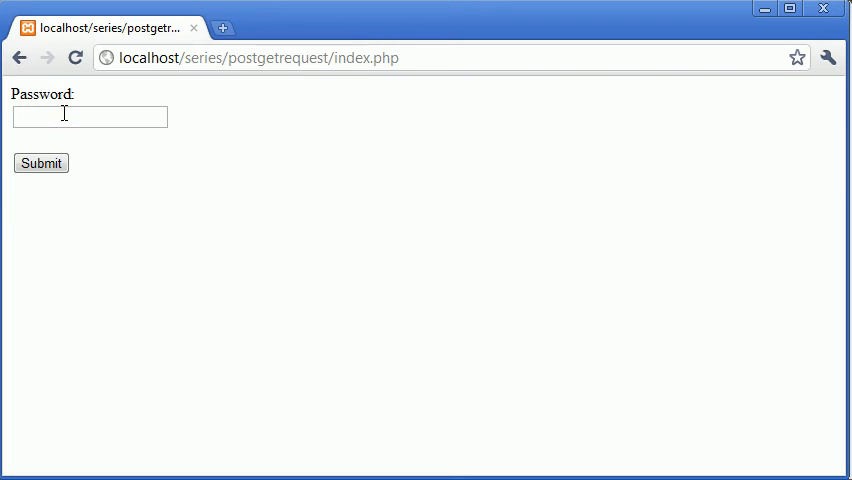
Step: Enter a test password in the form and submit it, reloading index.php with an empty box
{"action": "left_click", "coordinate": [40, 164]}
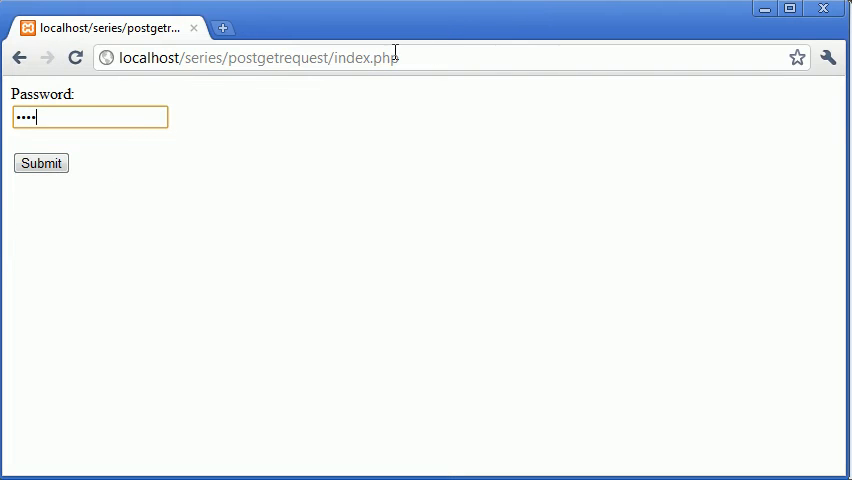
{"action": "mouse_move", "coordinate": [72, 124]}
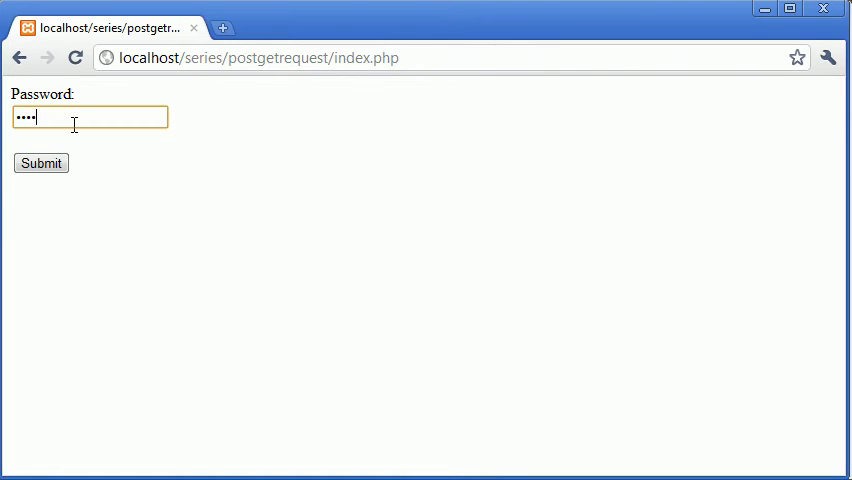
{"action": "type", "text": "x"}
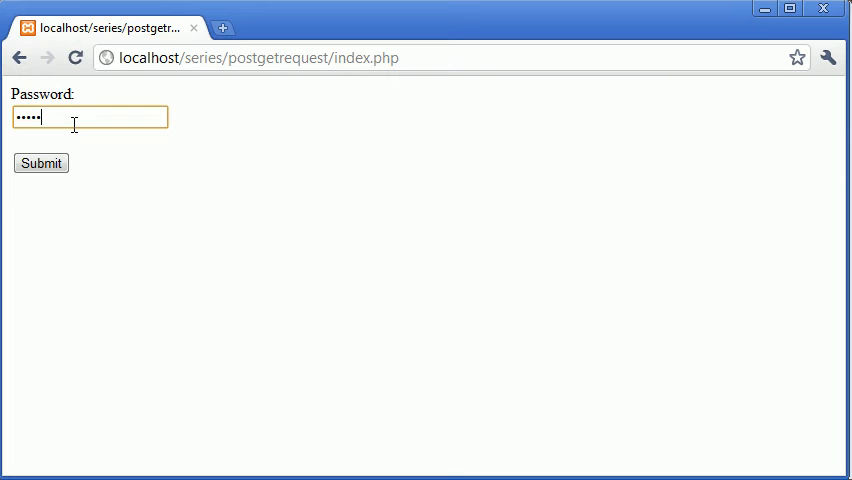
{"action": "left_click", "coordinate": [40, 162]}
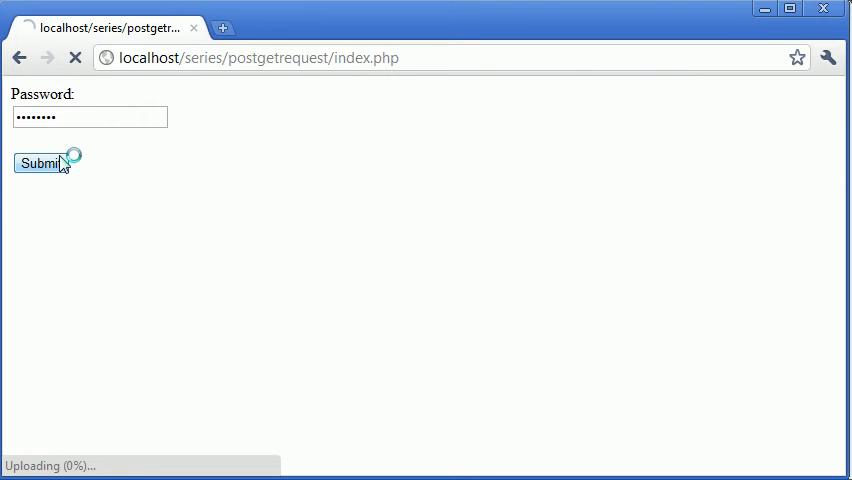
{"action": "left_click", "coordinate": [40, 164]}
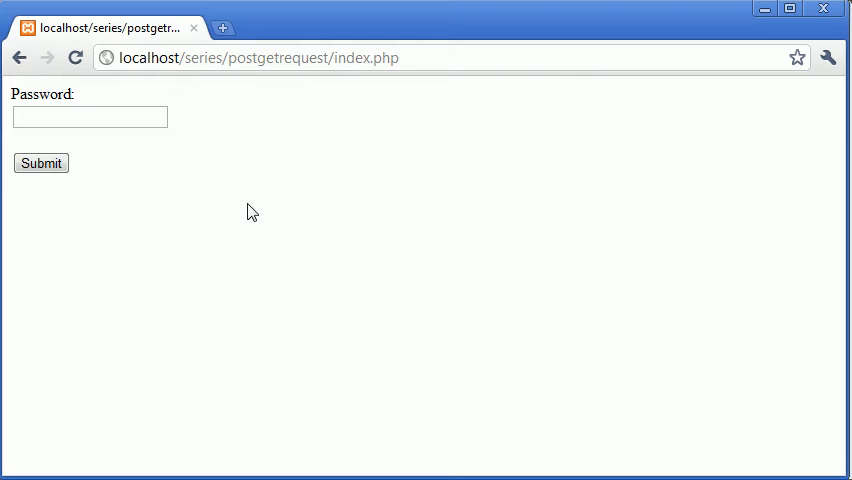
{"action": "mouse_move", "coordinate": [416, 48]}
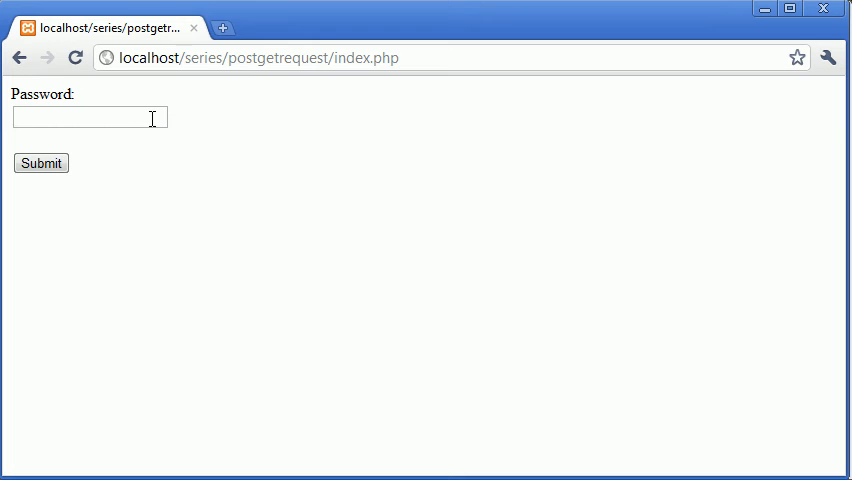
{"action": "mouse_move", "coordinate": [108, 148]}
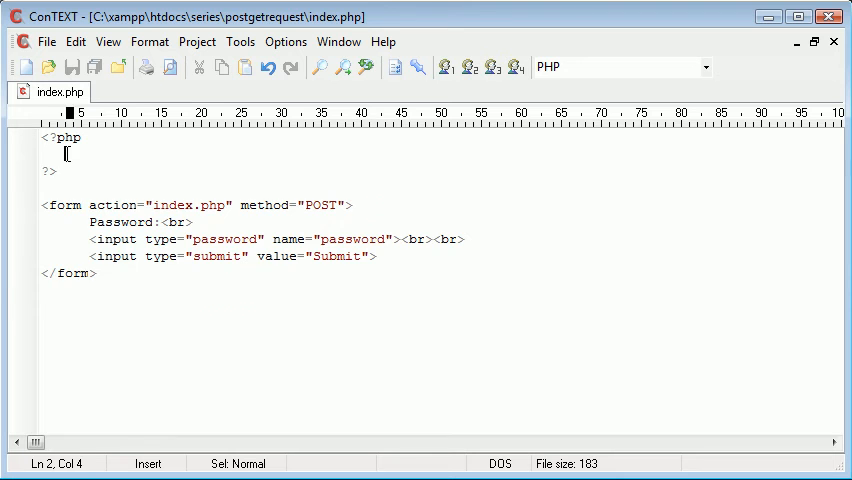
{"action": "type", "text": "echo"}
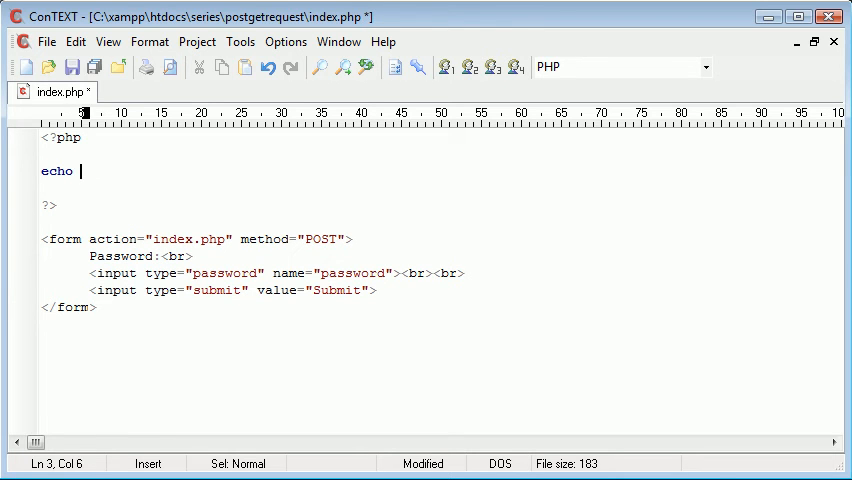
{"action": "type", "text": "$_E"}
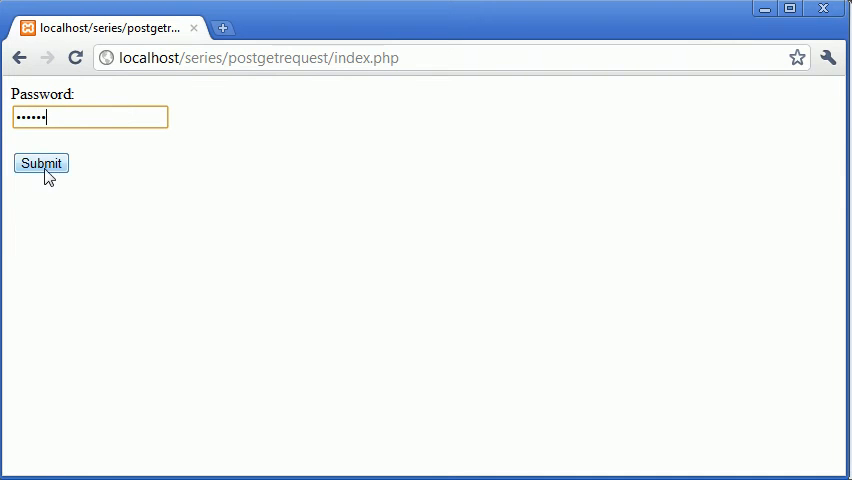
{"action": "left_click", "coordinate": [40, 164]}
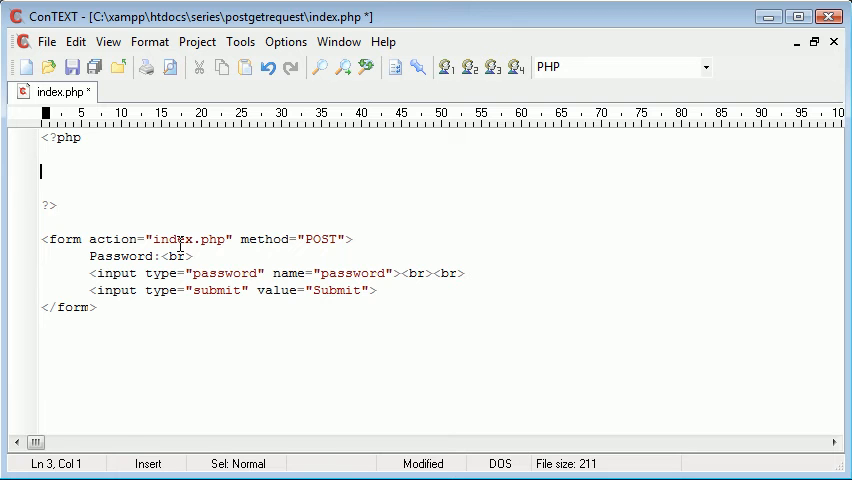
Step: Write if (isset($_POST['password'])) { } in the PHP block
{"action": "type", "text": "if (i"}
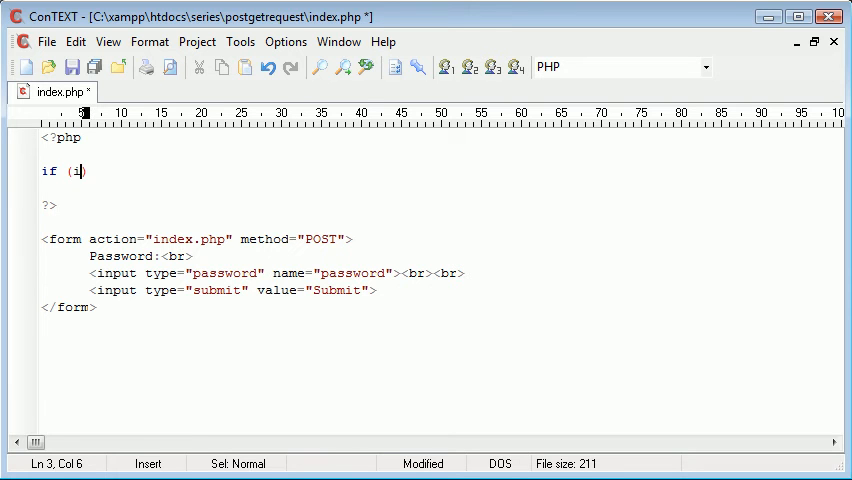
{"action": "type", "text": "sset"}
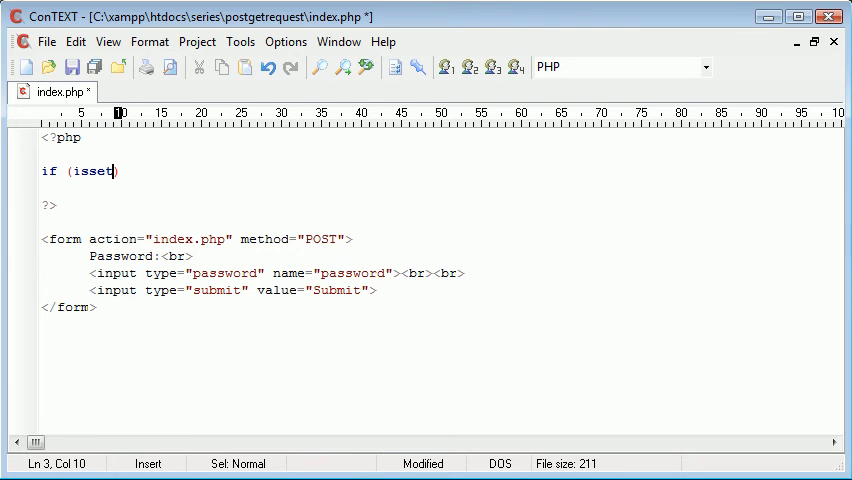
{"action": "type", "text": "$"}
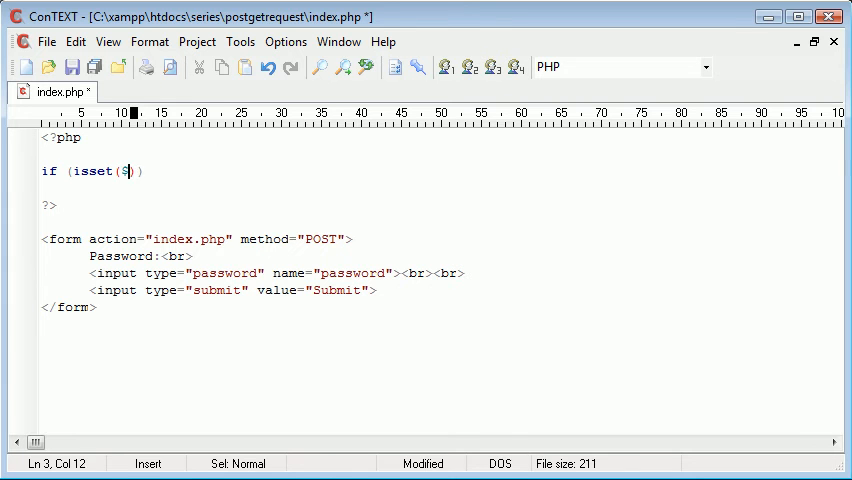
{"action": "type", "text": "_POST['"}
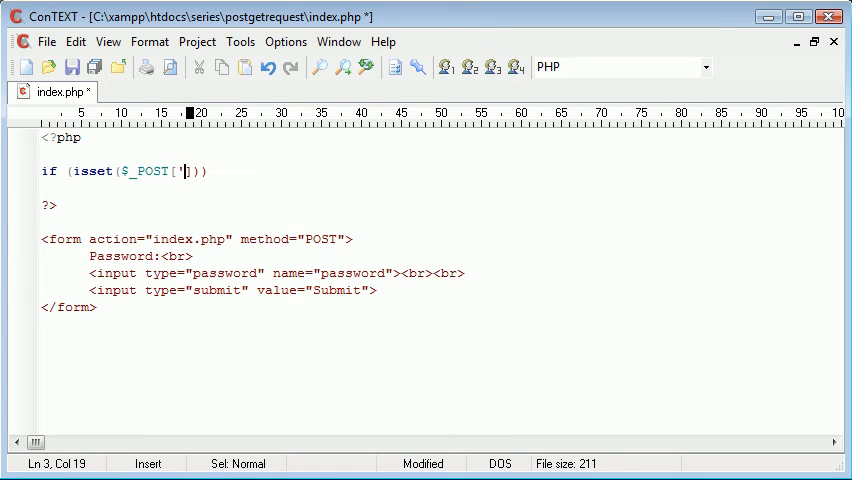
{"action": "type", "text": "password"}
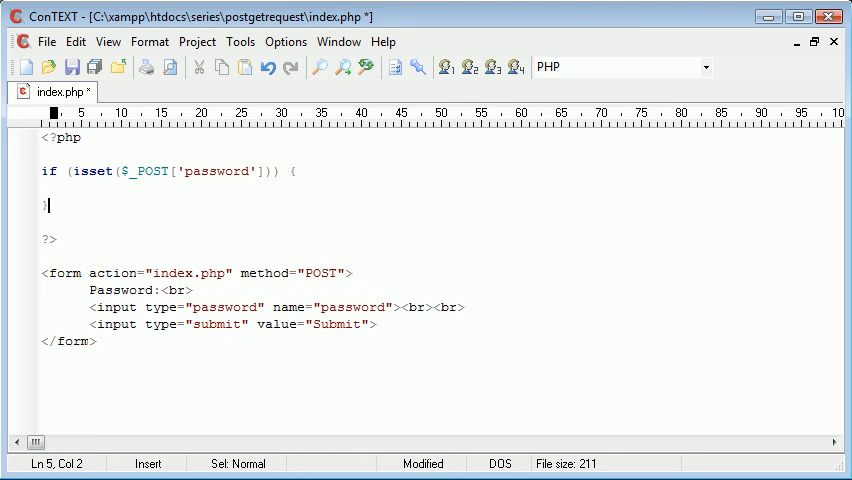
{"action": "left_click_drag", "start_coordinate": [46, 204], "coordinate": [292, 172]}
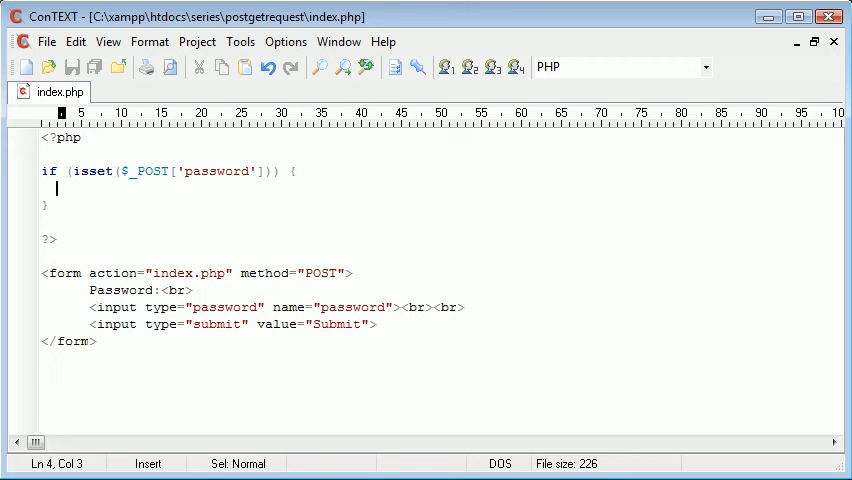
Step: Inside it assign $password = htmlentities($_POST['password']);
{"action": "type", "text": "$"}
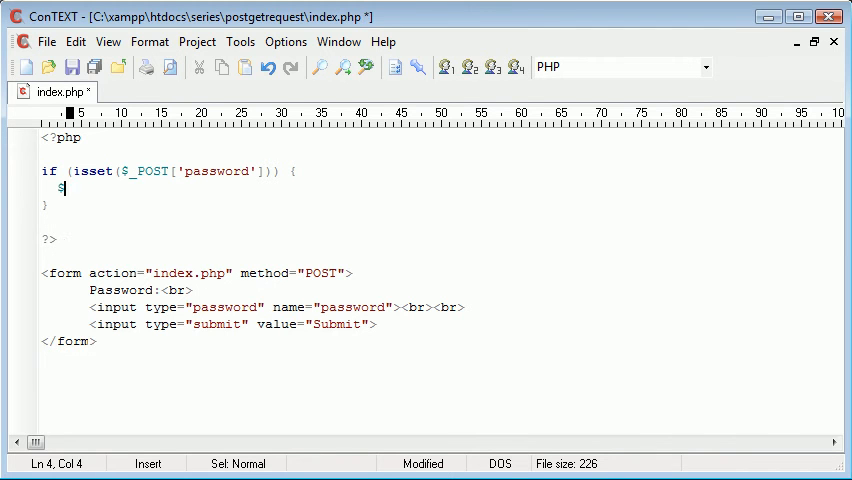
{"action": "type", "text": "password = $_"}
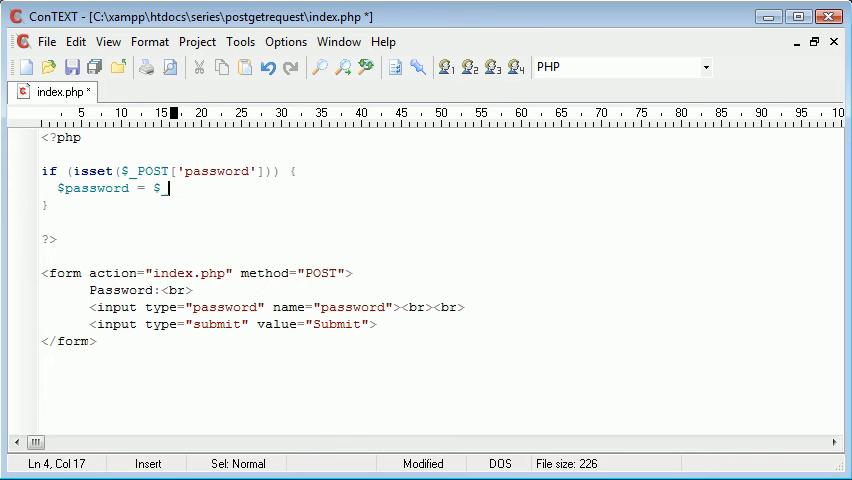
{"action": "type", "text": "POST[];"}
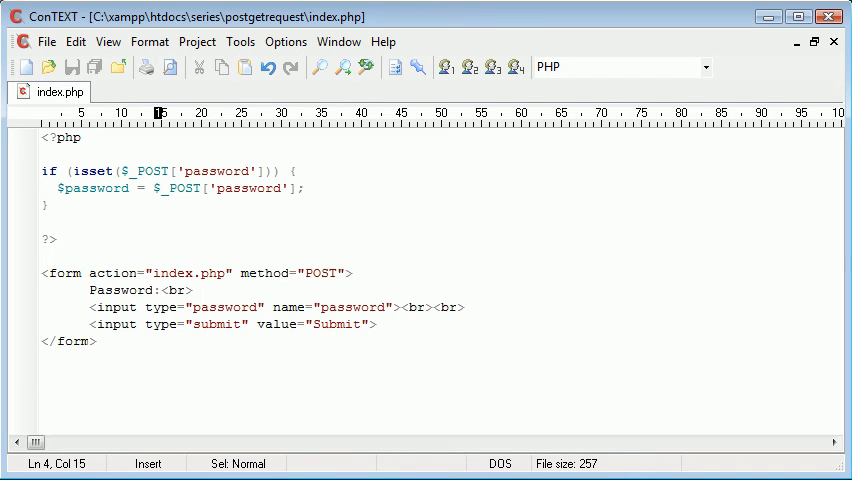
{"action": "type", "text": "htmlentiti"}
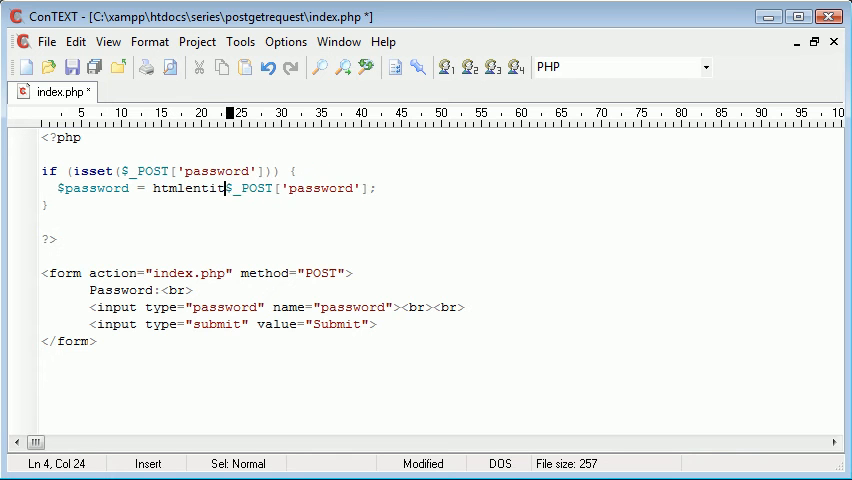
{"action": "type", "text": "es("}
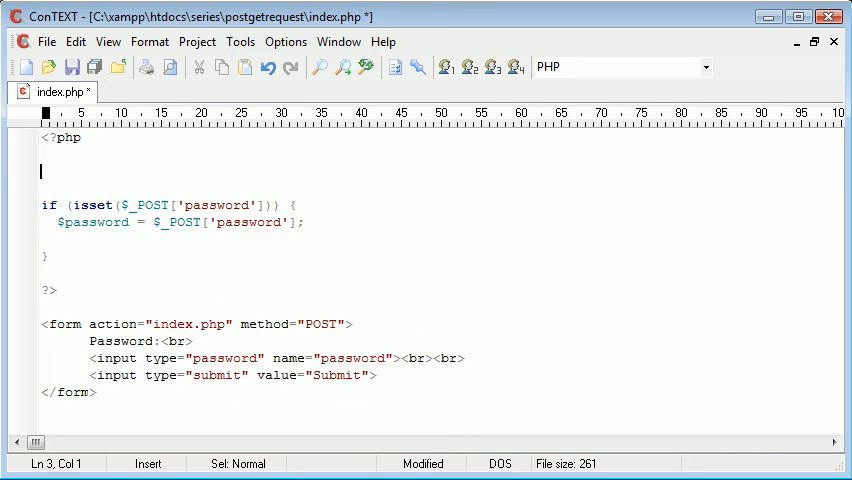
{"action": "type", "text": "$match"}
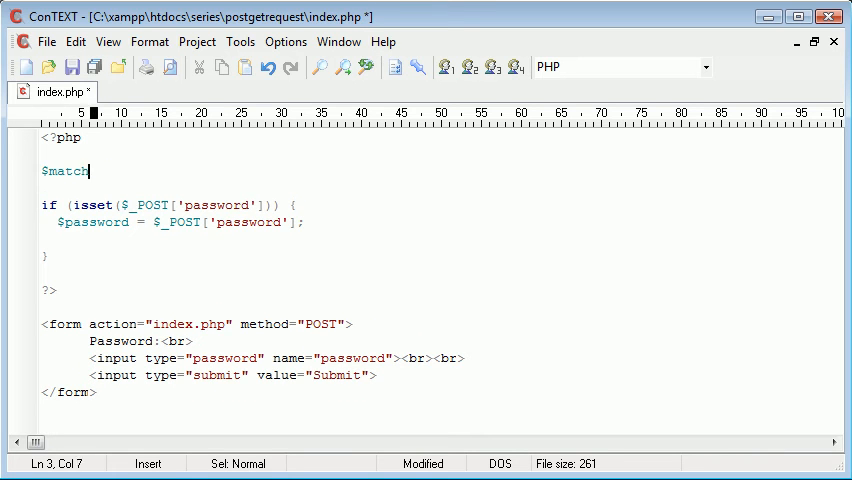
{"action": "type", "text": "= '';"}
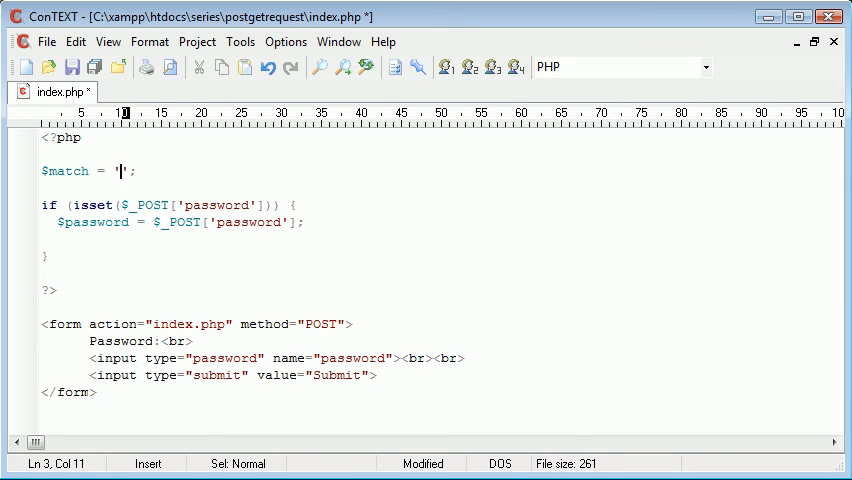
{"action": "type", "text": "pass123"}
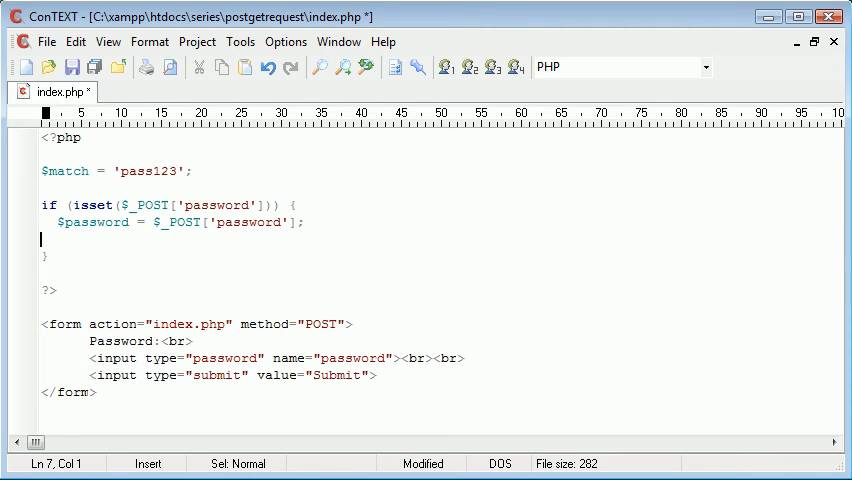
Step: Write the condition if ($password==$match) comparing the posted password to $match
{"action": "type", "text": "if ()"}
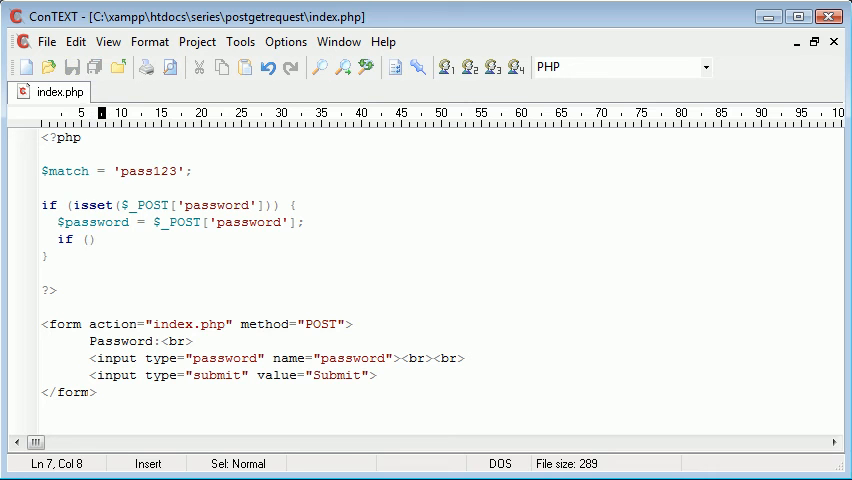
{"action": "type", "text": "$passwor"}
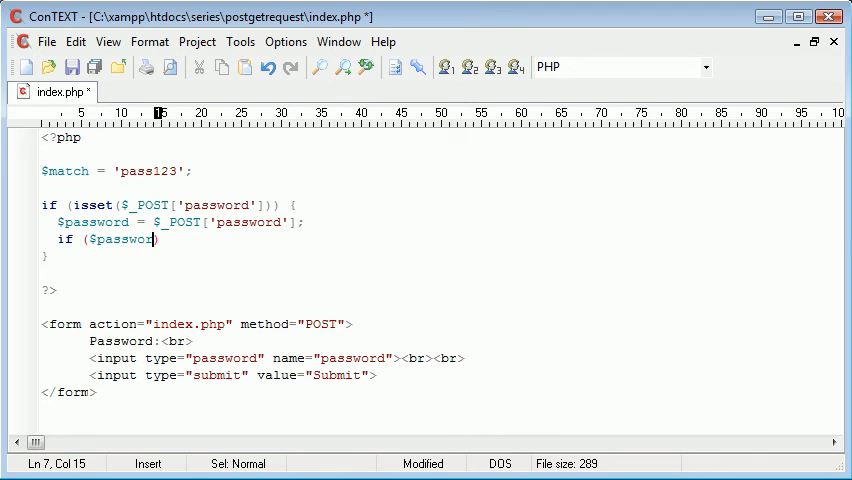
{"action": "double_click", "coordinate": [92, 222]}
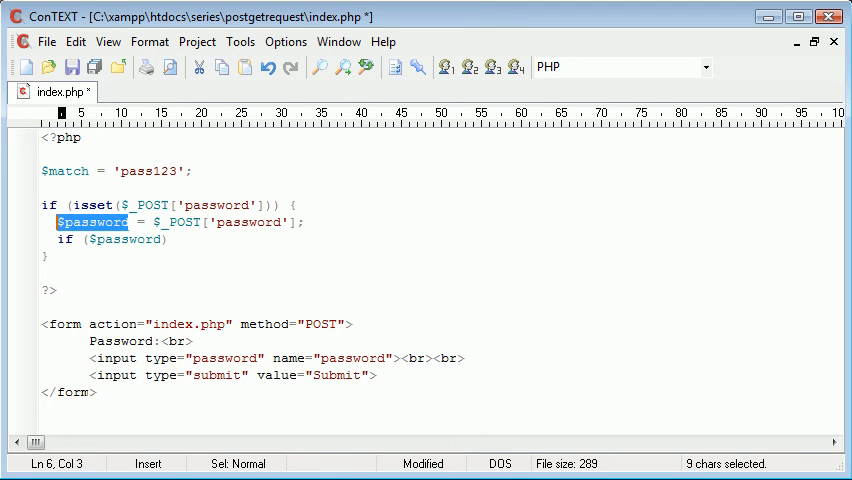
{"action": "left_click", "coordinate": [104, 204]}
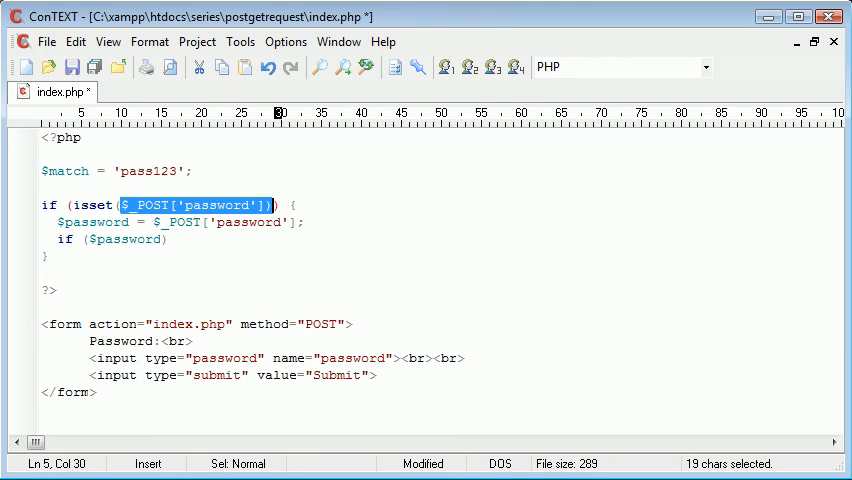
{"action": "left_click", "coordinate": [280, 324]}
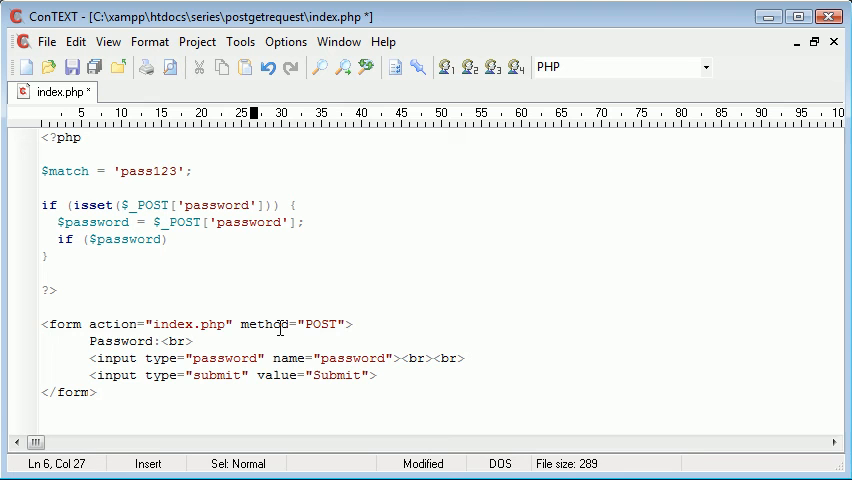
{"action": "double_click", "coordinate": [352, 358]}
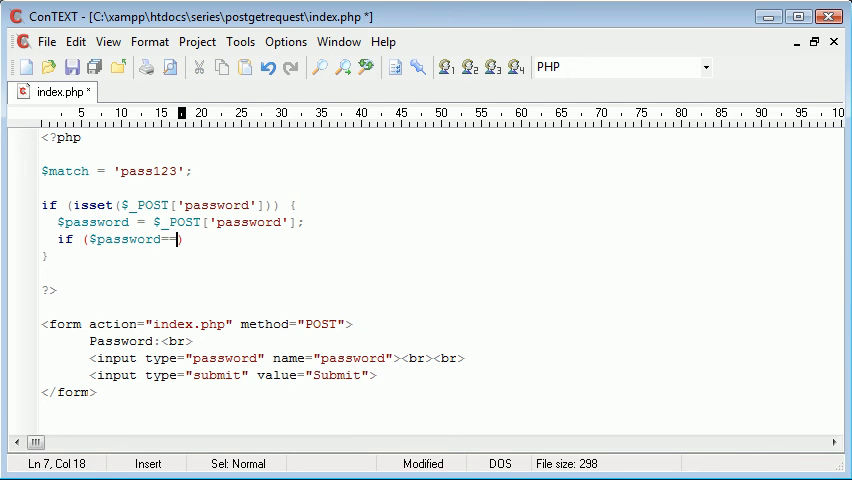
{"action": "type", "text": "$match"}
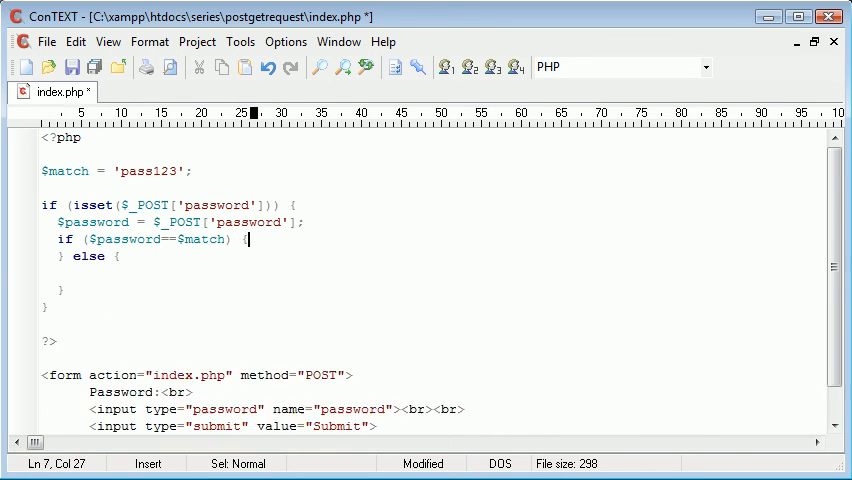
Step: Echo 'That is correct!' on a match and 'That is incorrect!' in the else branch
{"action": "type", "text": "echo '';"}
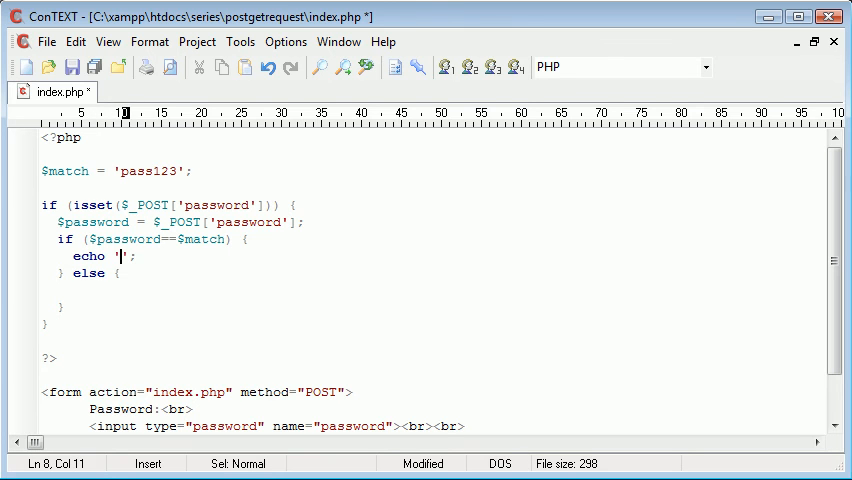
{"action": "type", "text": "That is cored"}
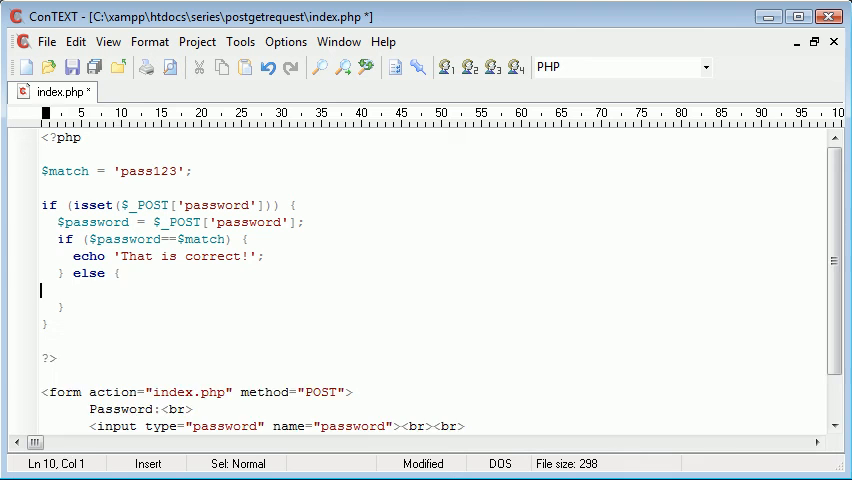
{"action": "type", "text": "echo '';"}
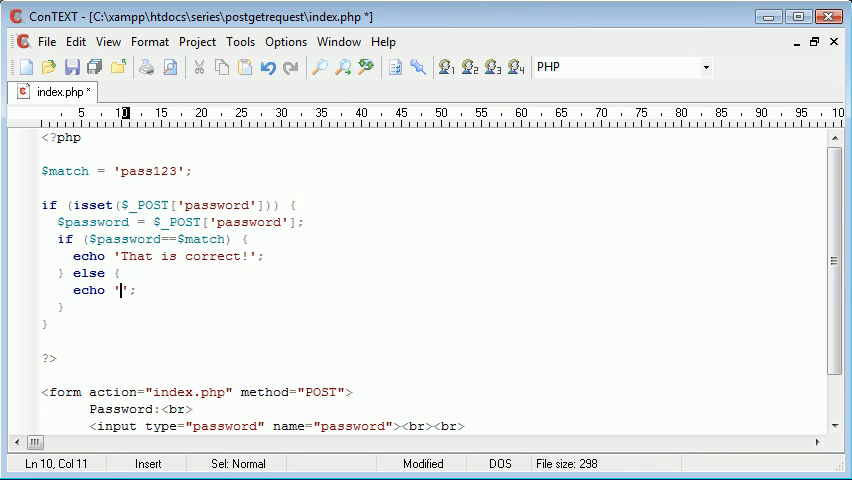
{"action": "type", "text": "That is inco"}
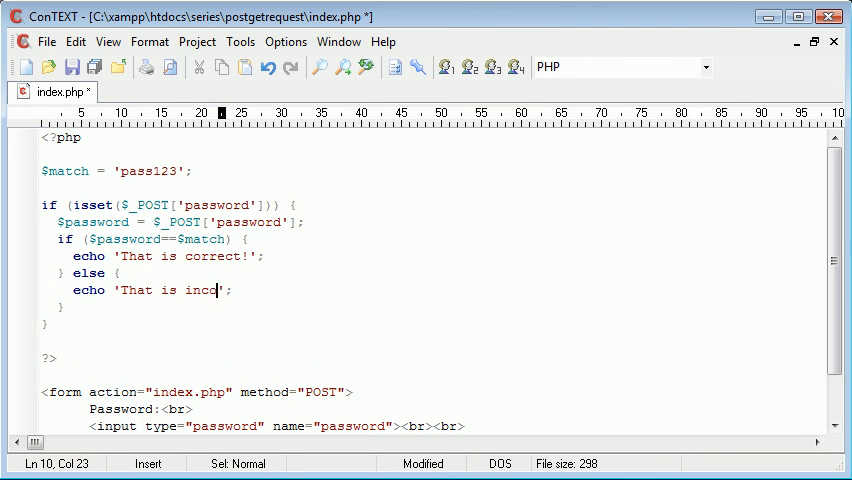
{"action": "type", "text": "rrect"}
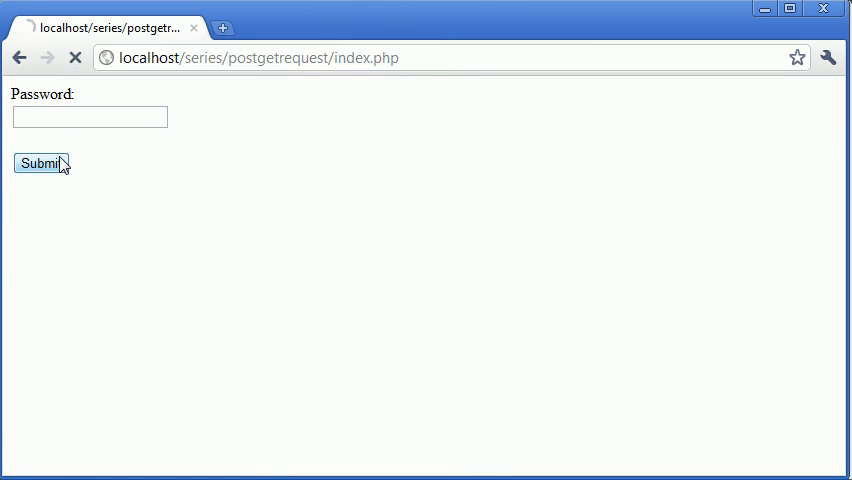
Step: Submit the form in Chrome with the password field left empty
{"action": "left_click", "coordinate": [40, 164]}
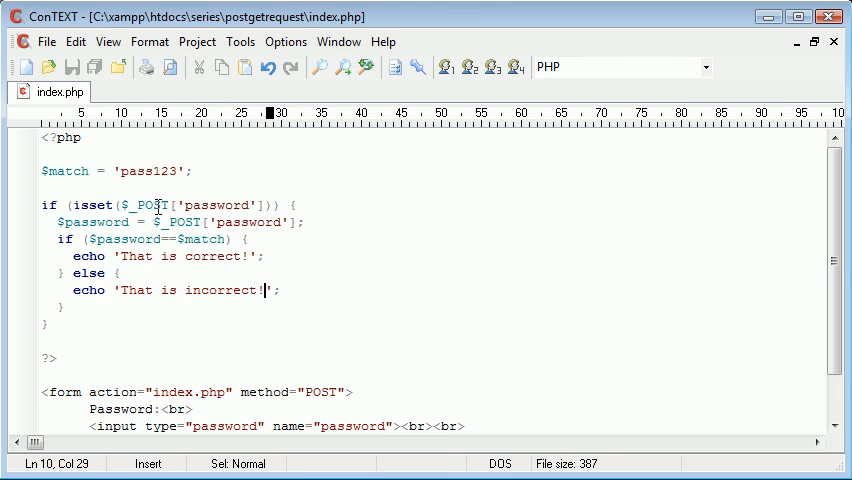
Step: Wrap the comparison in if (!empty($password)) { } and re-indent the nested block
{"action": "left_click", "coordinate": [332, 222]}
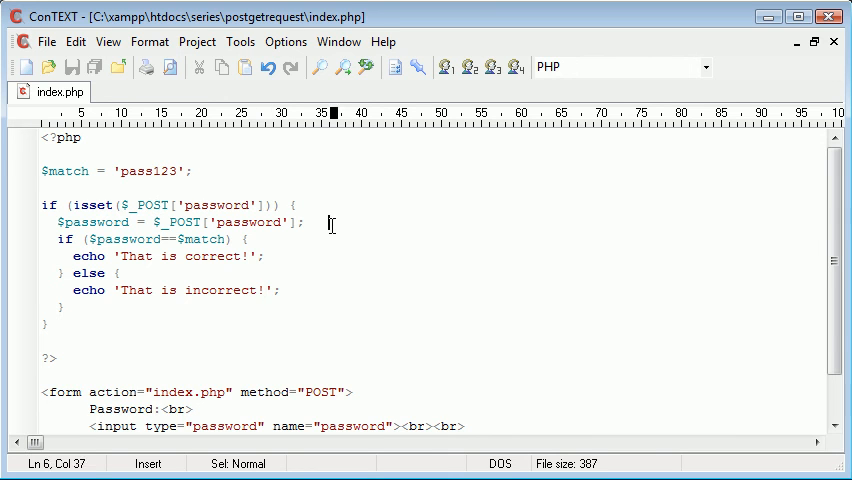
{"action": "type", "text": "if (is"}
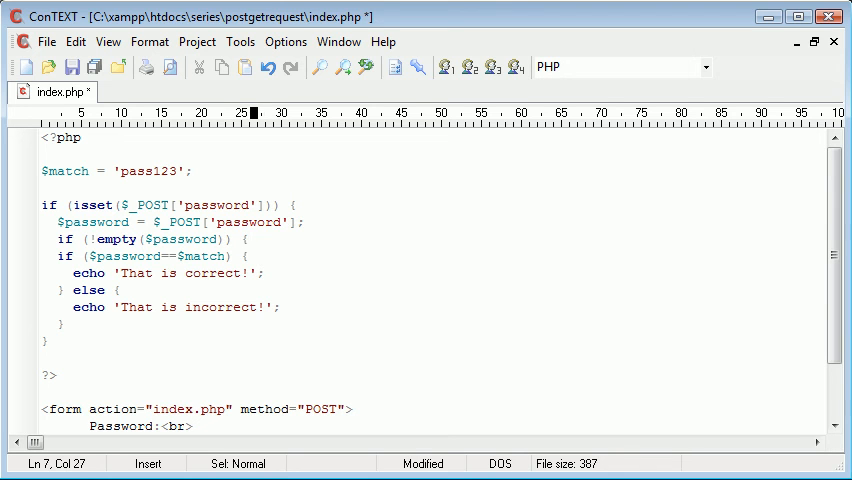
{"action": "left_click", "coordinate": [240, 324]}
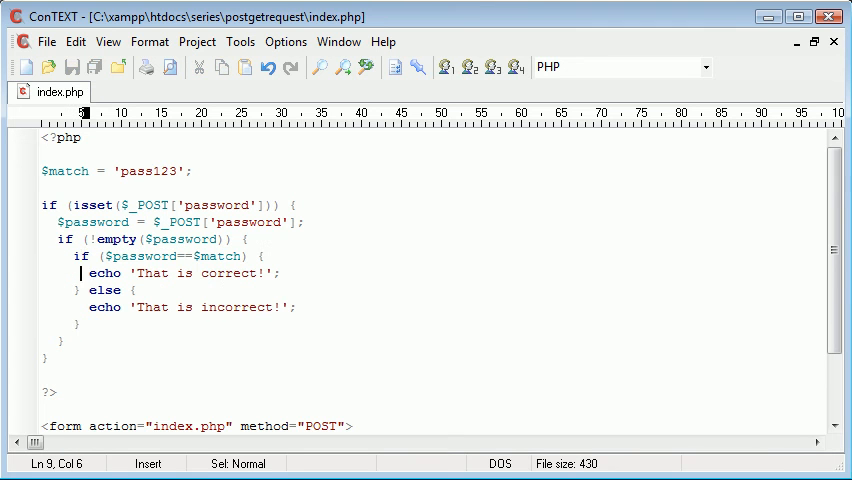
{"action": "left_click", "coordinate": [300, 220]}
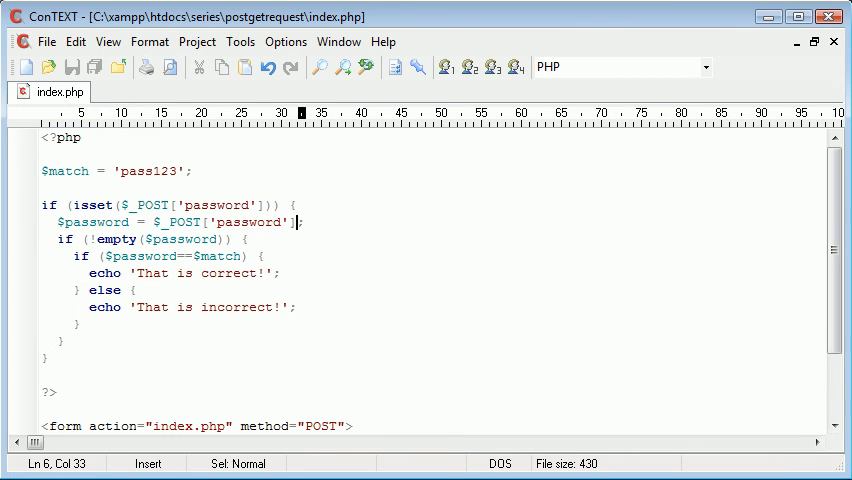
{"action": "left_click", "coordinate": [58, 220]}
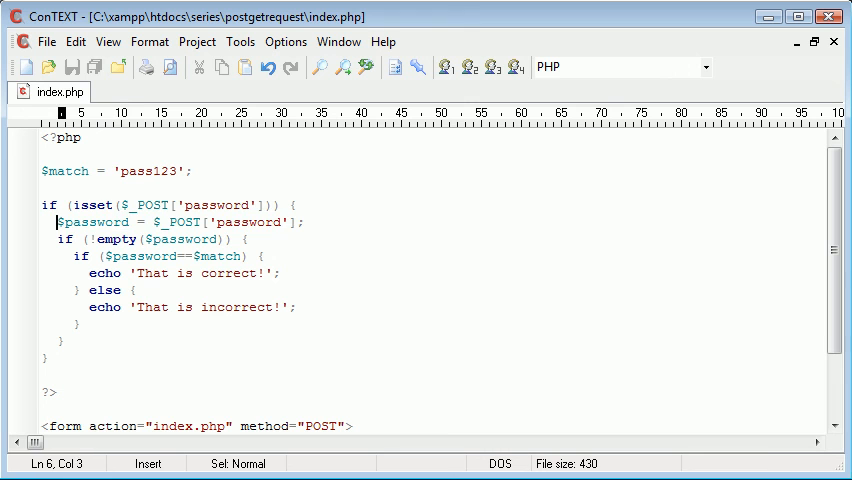
{"action": "left_click", "coordinate": [264, 240]}
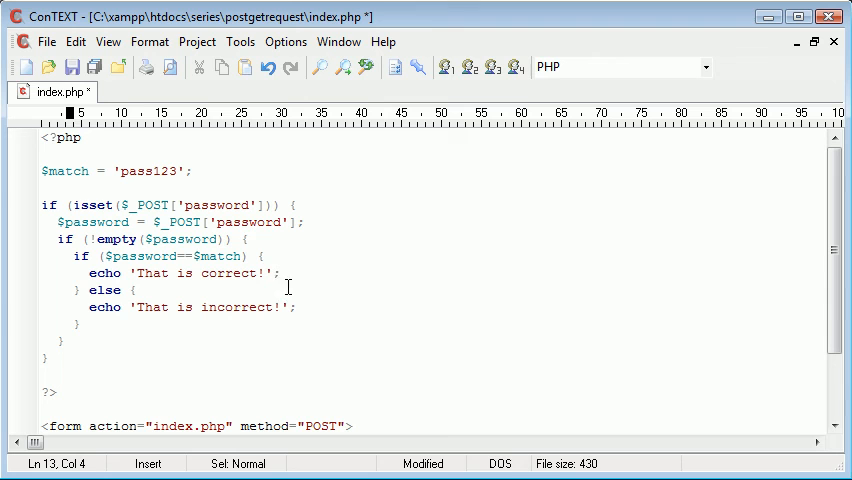
Step: Add an else branch echoing 'Please enter a password.'
{"action": "left_click", "coordinate": [242, 240]}
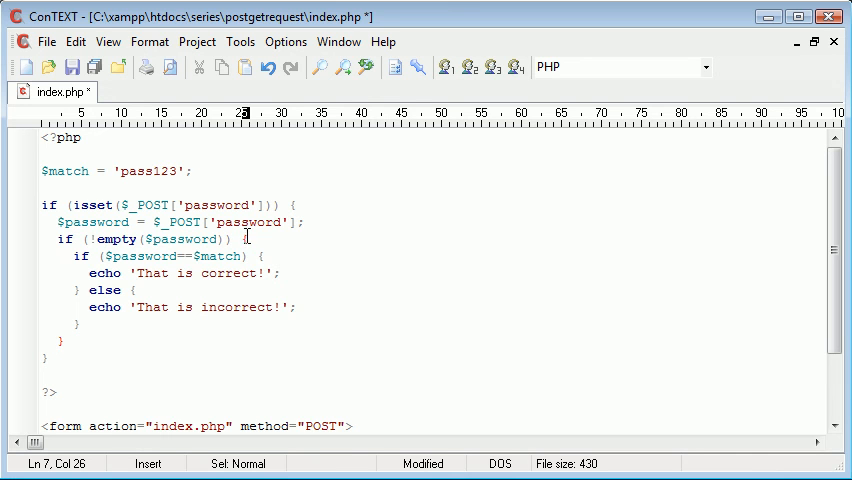
{"action": "type", "text": "echo 'P';"}
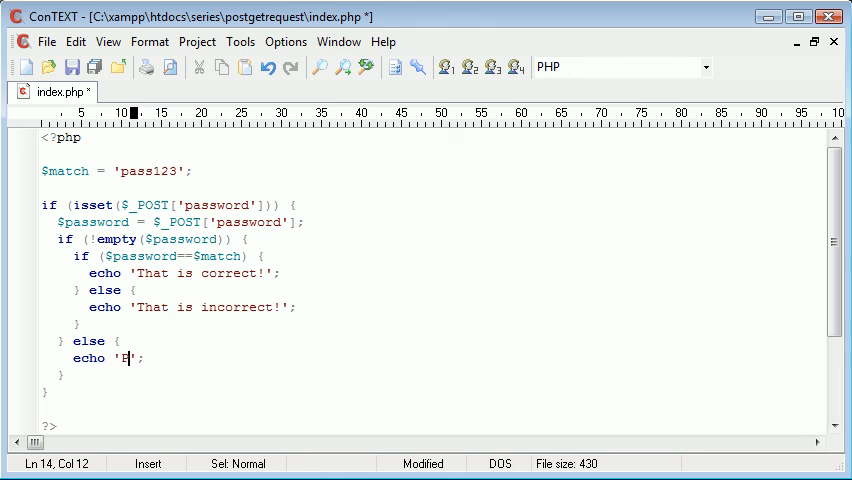
{"action": "type", "text": "lease enter a pass"}
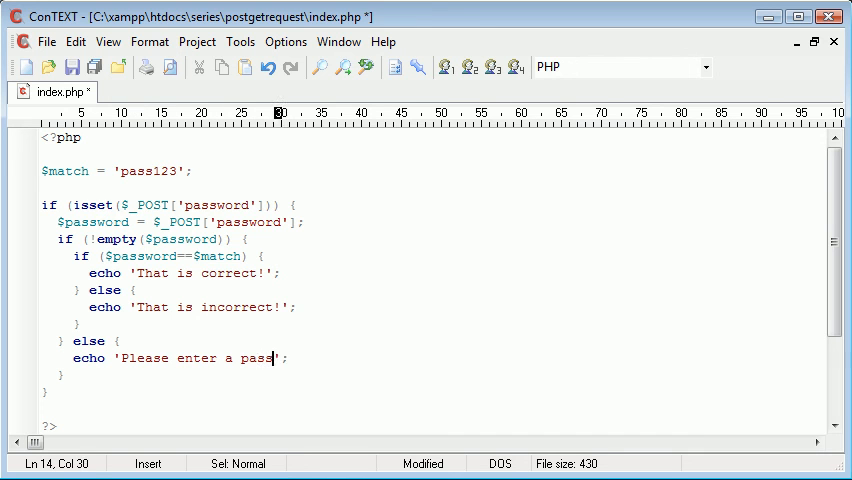
{"action": "type", "text": "word."}
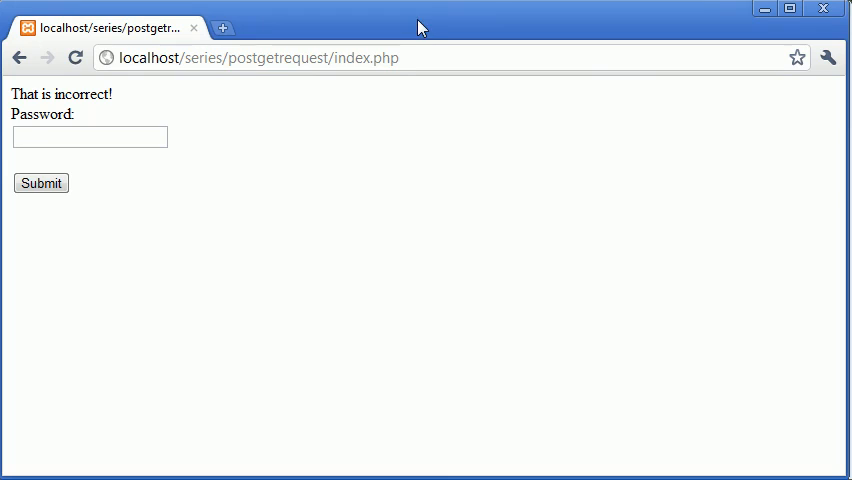
Step: Reload and submit empty, a wrong password, then pass123 to see all three messages
{"action": "left_click", "coordinate": [76, 56]}
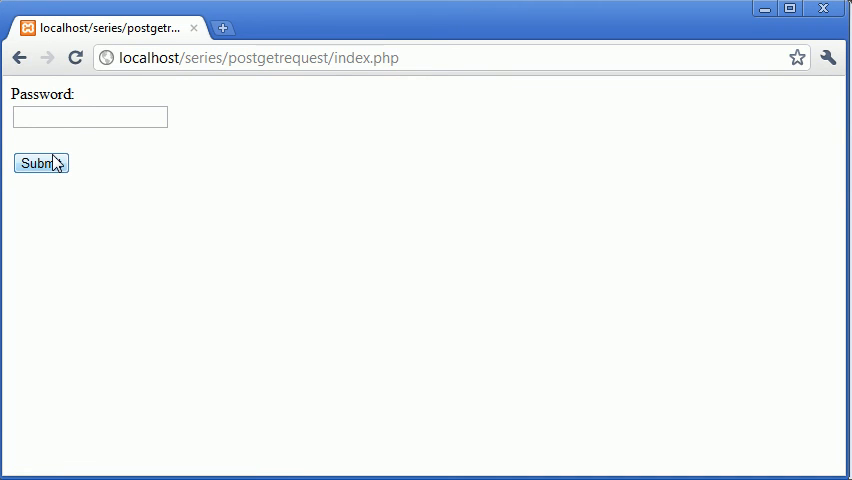
{"action": "left_click", "coordinate": [40, 164]}
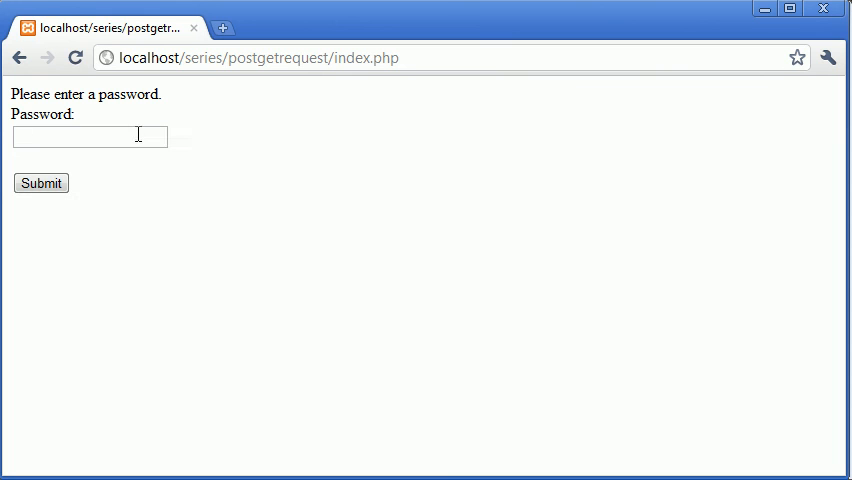
{"action": "left_click", "coordinate": [88, 136]}
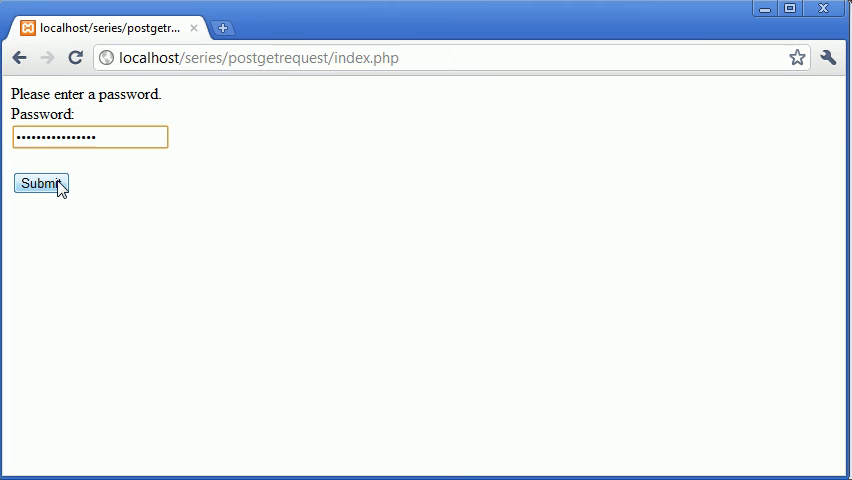
{"action": "left_click", "coordinate": [40, 184]}
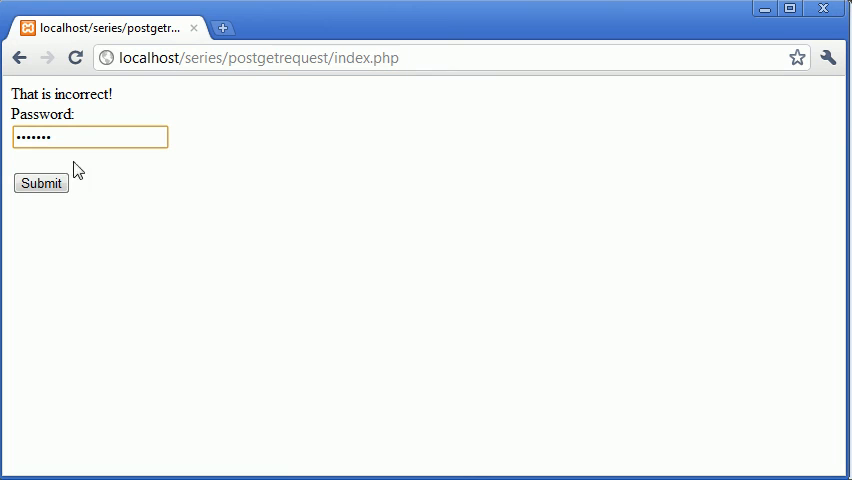
{"action": "left_click", "coordinate": [40, 184]}
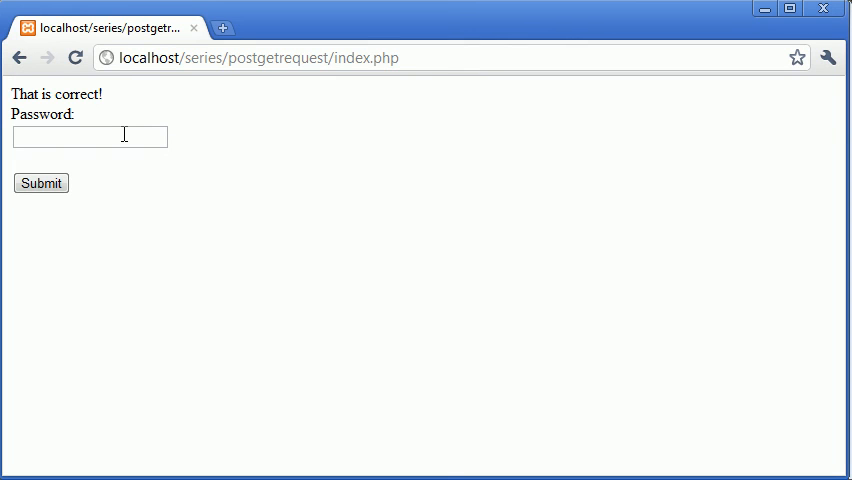
{"action": "mouse_move", "coordinate": [276, 132]}
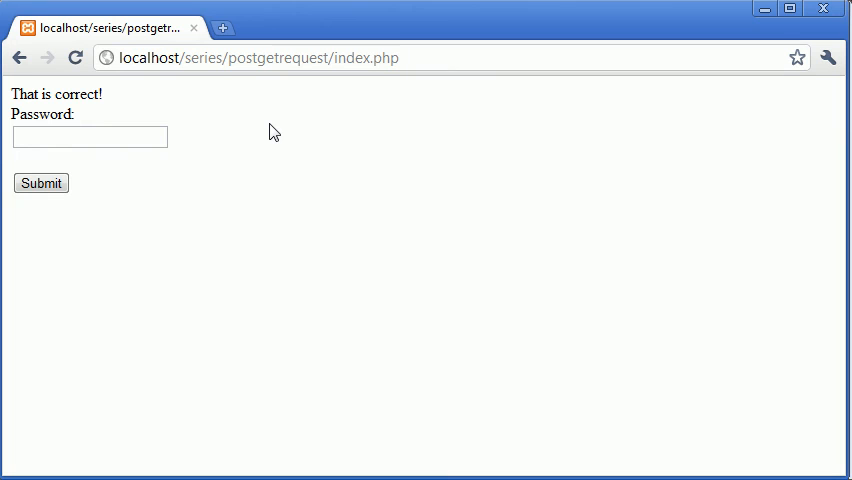
{"action": "mouse_move", "coordinate": [392, 84]}
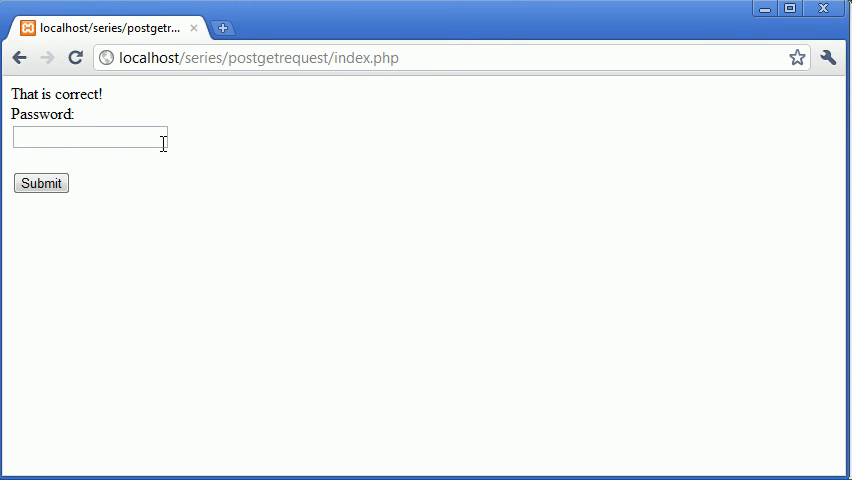
{"action": "mouse_move", "coordinate": [652, 396]}
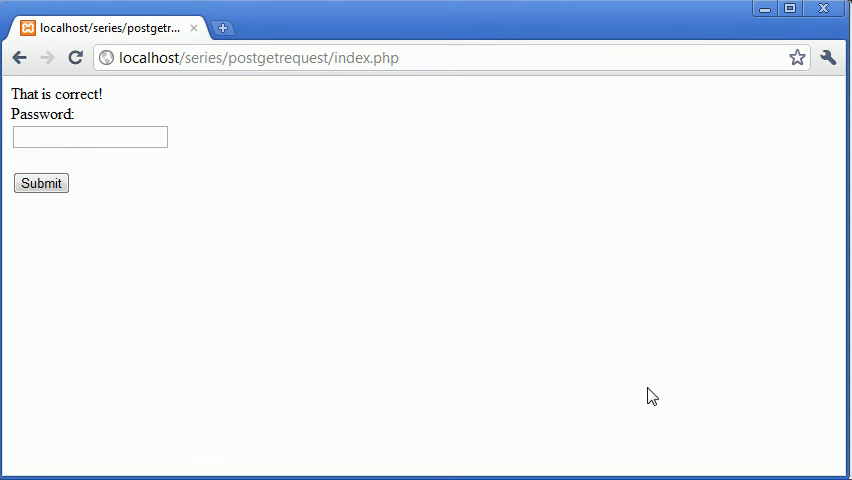